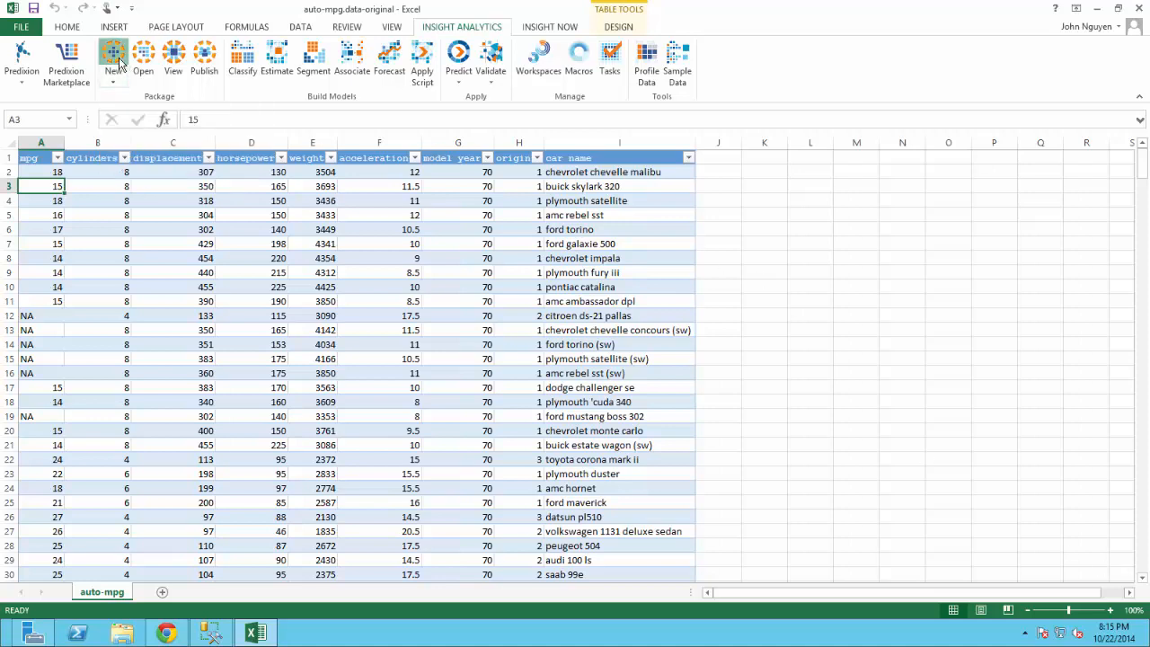
# Start a new workbench session on auto-mpg!Table1 and maximize the workbench window.
pyautogui.click(112, 57)
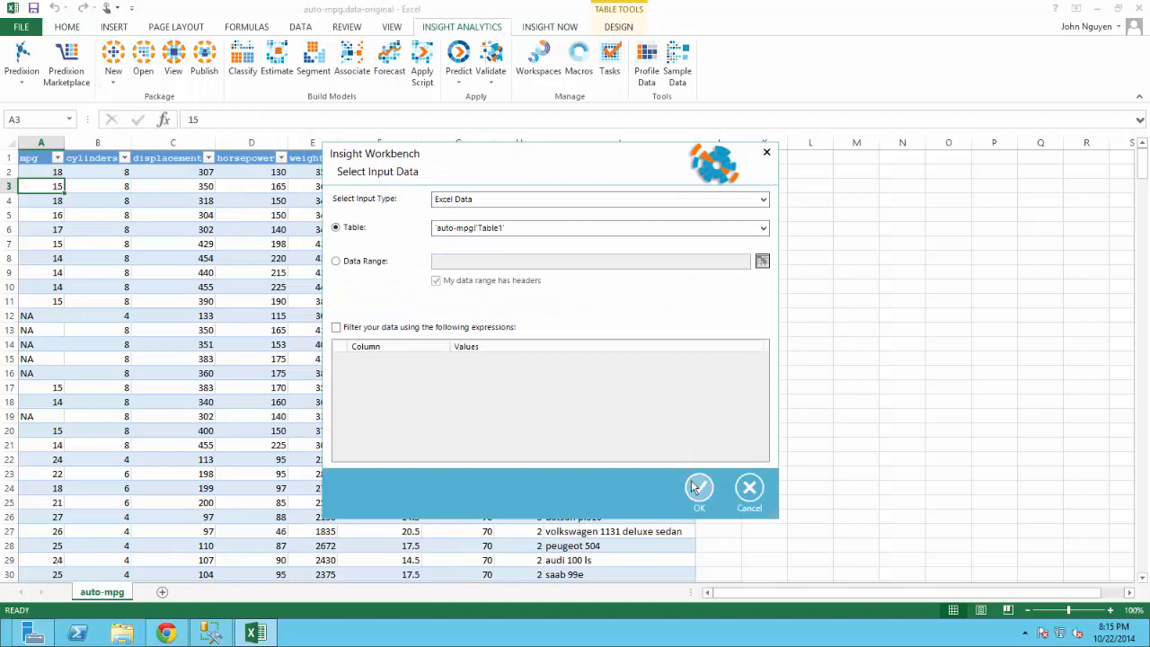
pyautogui.click(699, 492)
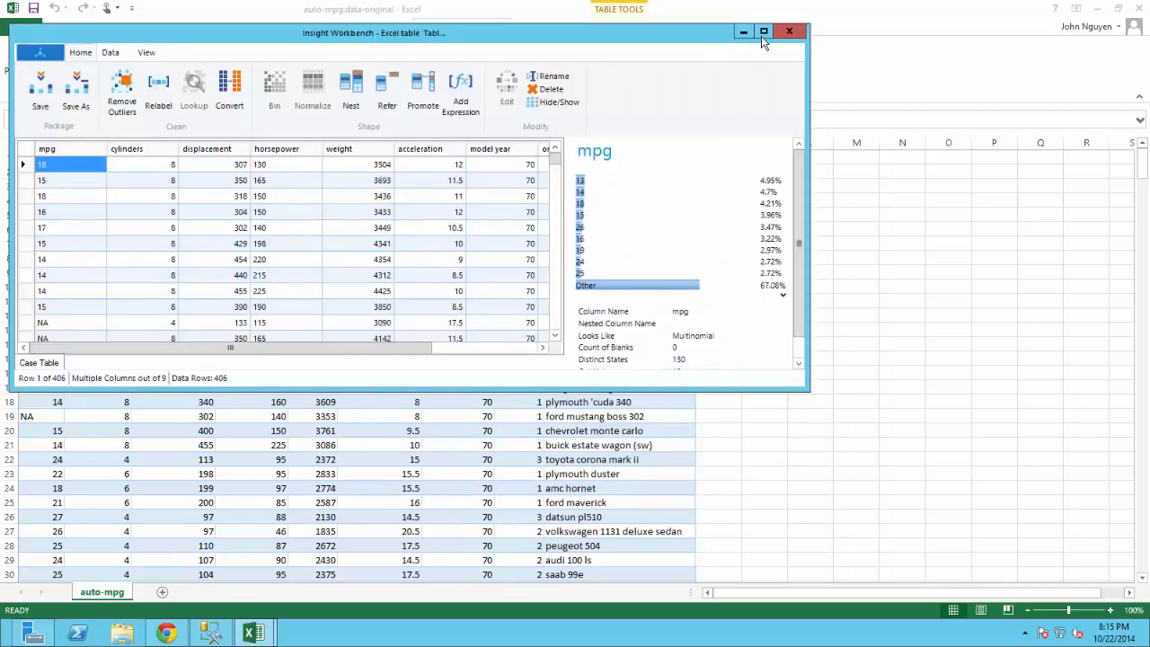
pyautogui.click(764, 33)
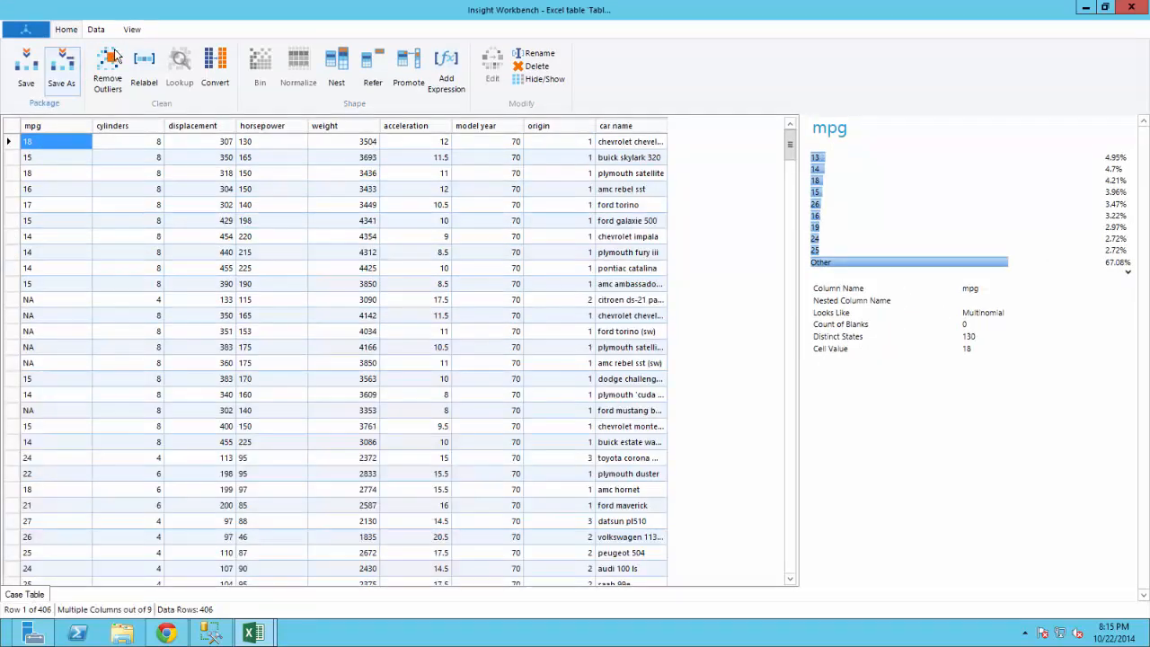
# Switch the workbench to the columns list showing each column's name and data type.
pyautogui.click(133, 28)
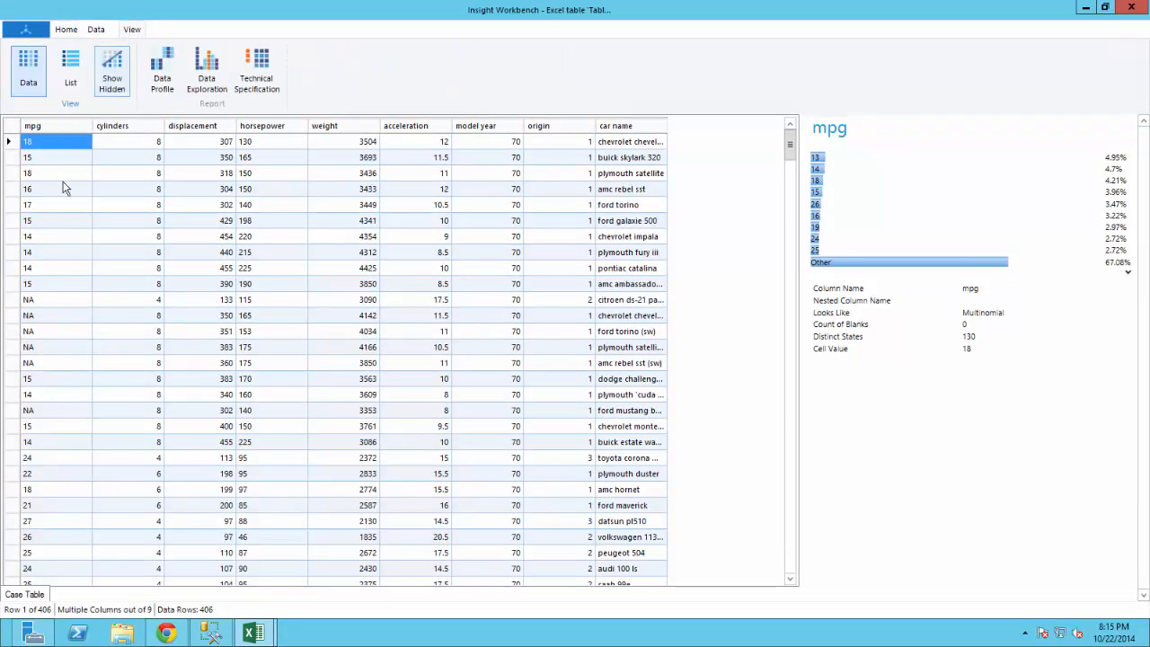
pyautogui.moveTo(47, 314)
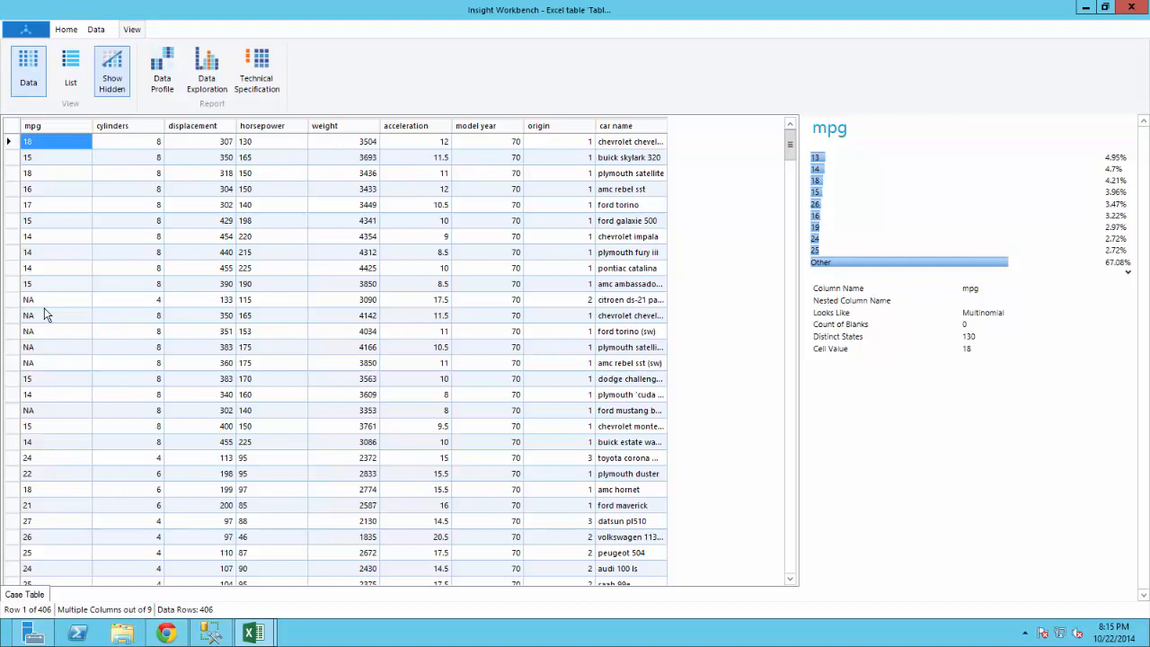
pyautogui.click(32, 316)
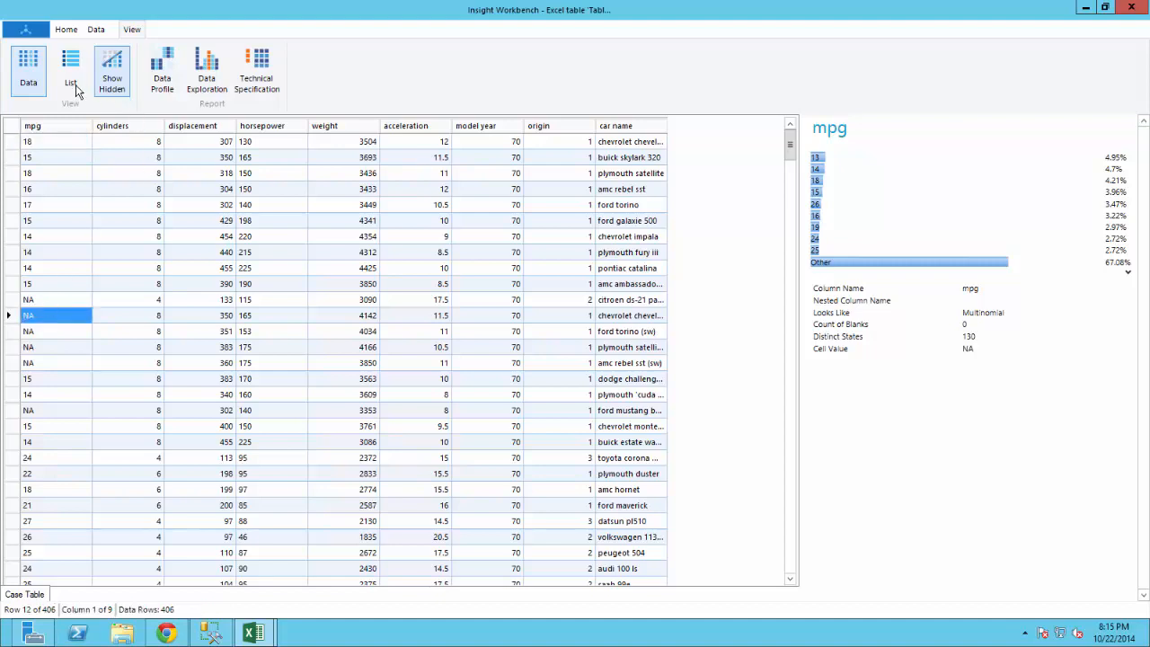
pyautogui.moveTo(70, 70)
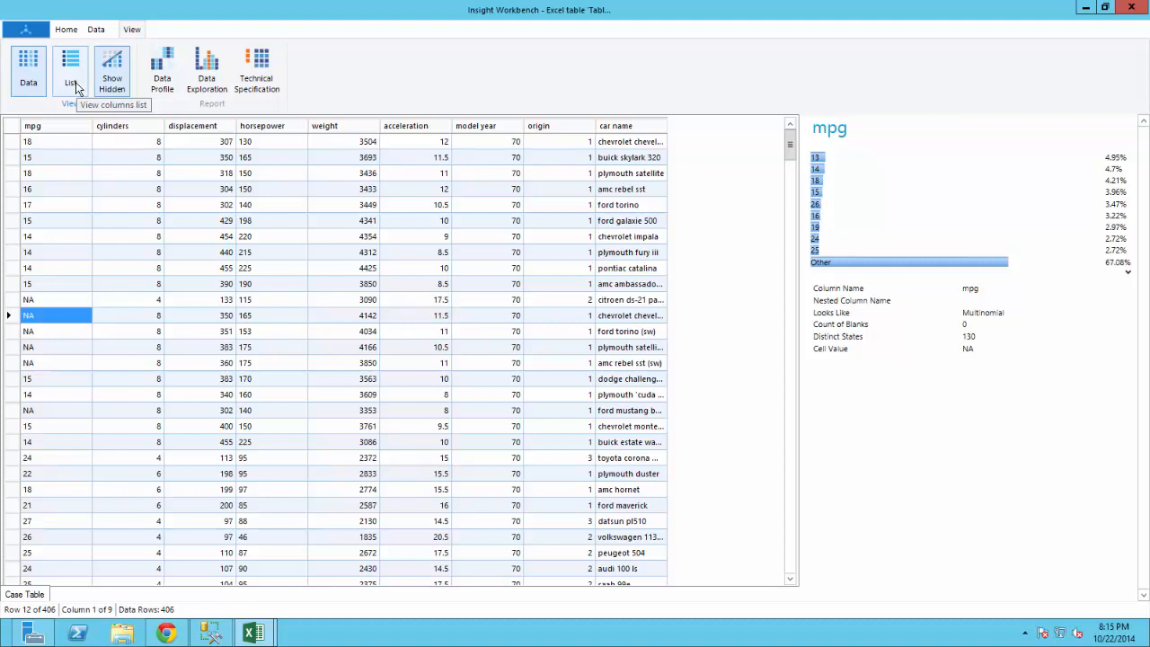
pyautogui.click(70, 72)
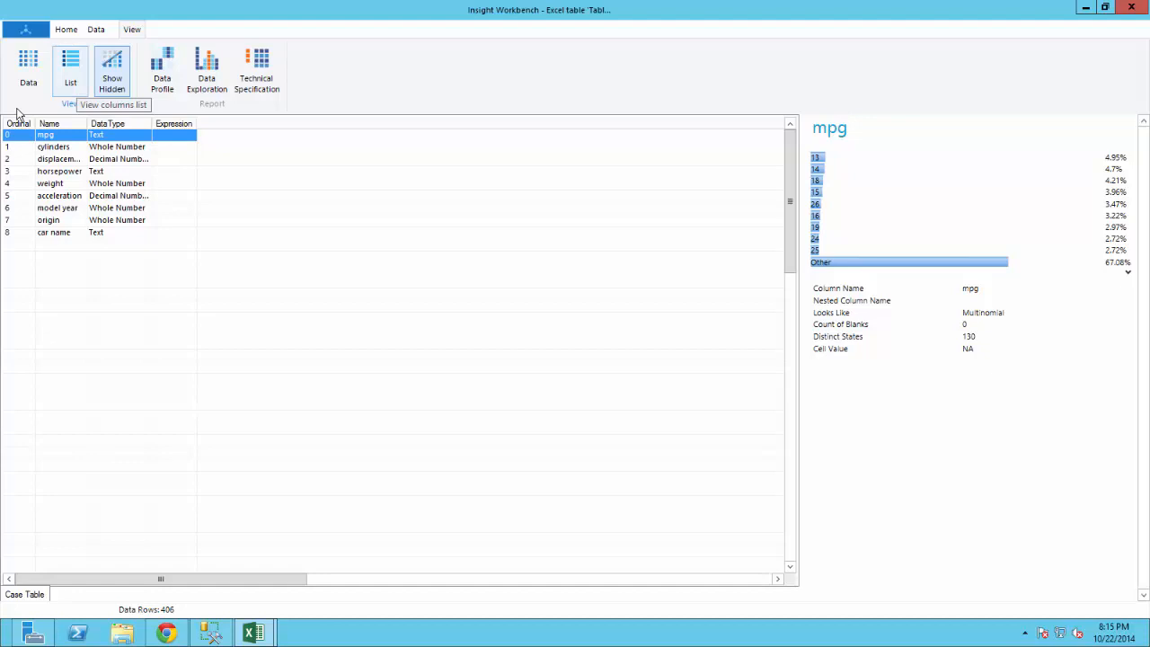
# View the cylinders column profile, then the weight column's distribution and correlations.
pyautogui.click(54, 148)
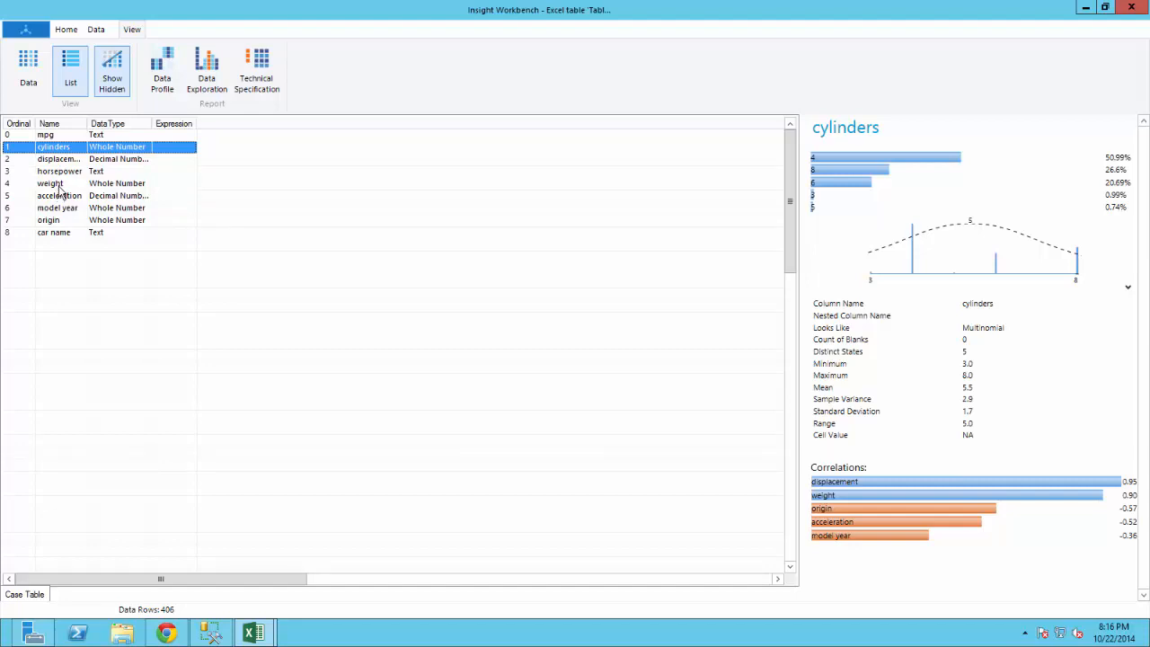
pyautogui.click(50, 184)
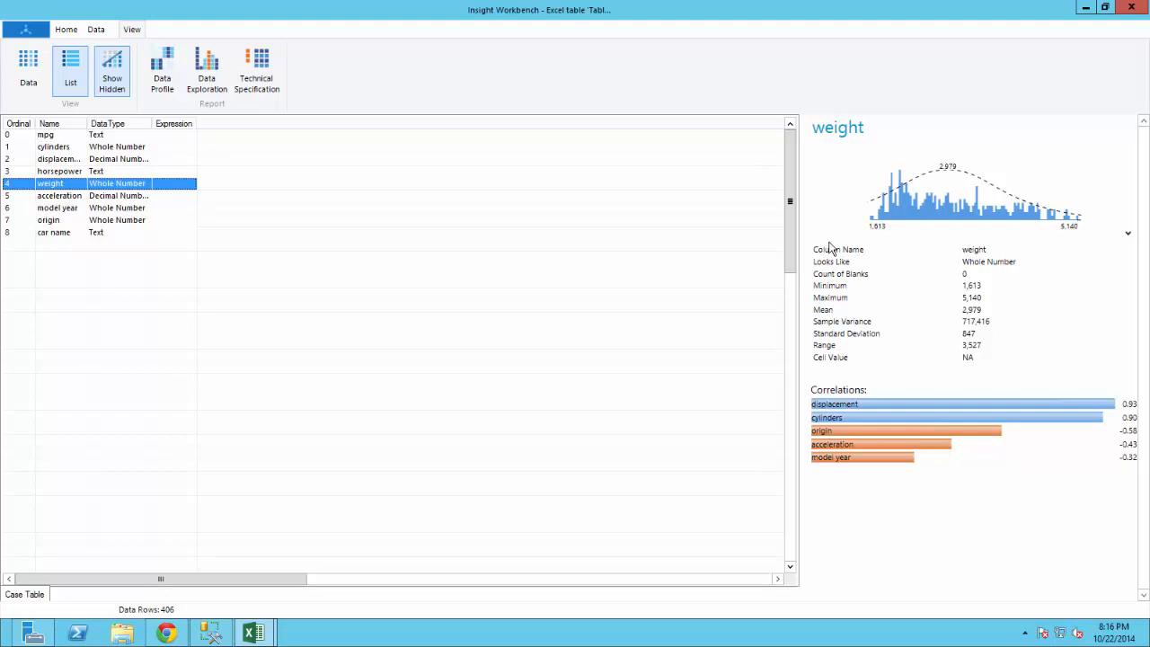
pyautogui.moveTo(925, 183)
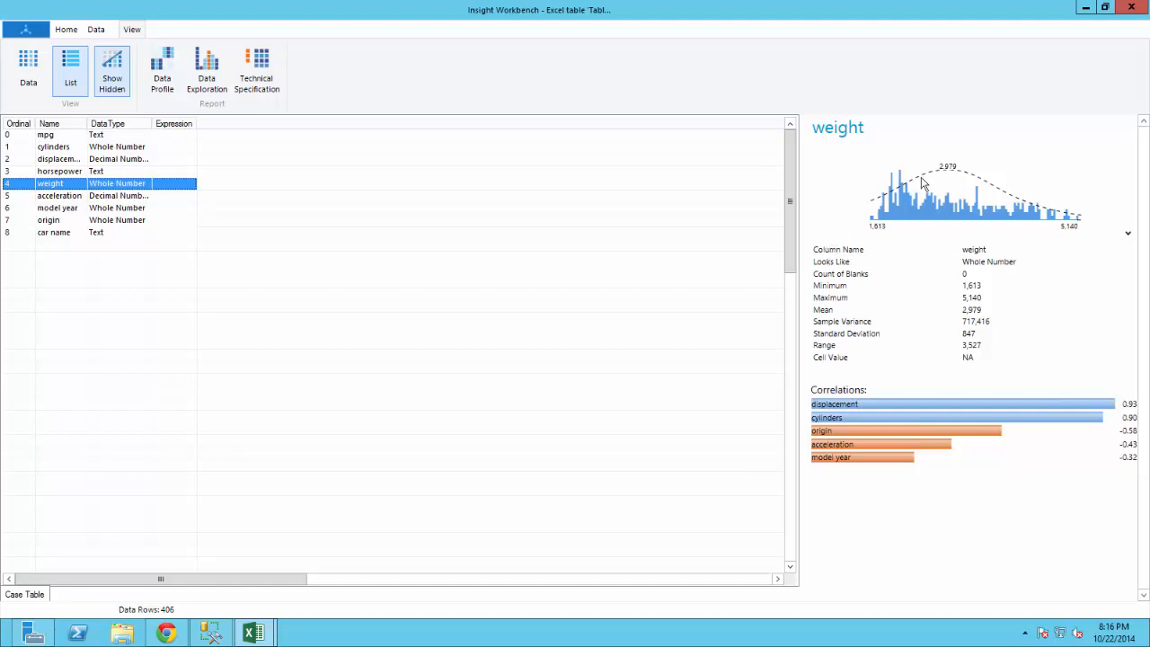
pyautogui.moveTo(1057, 241)
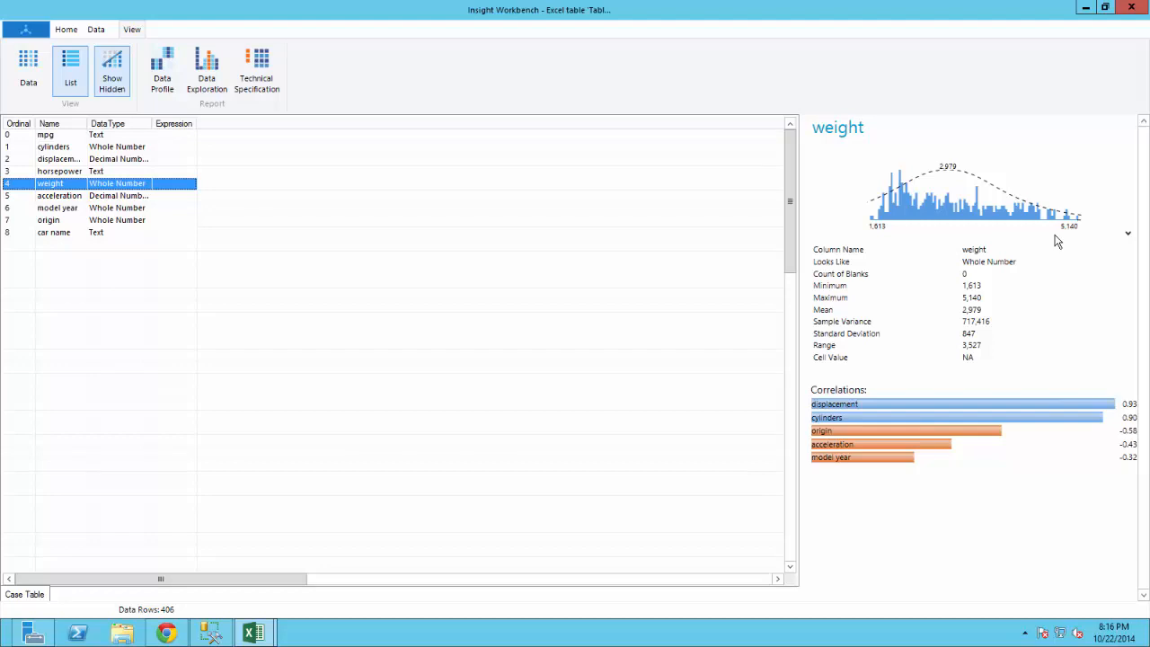
pyautogui.moveTo(955, 370)
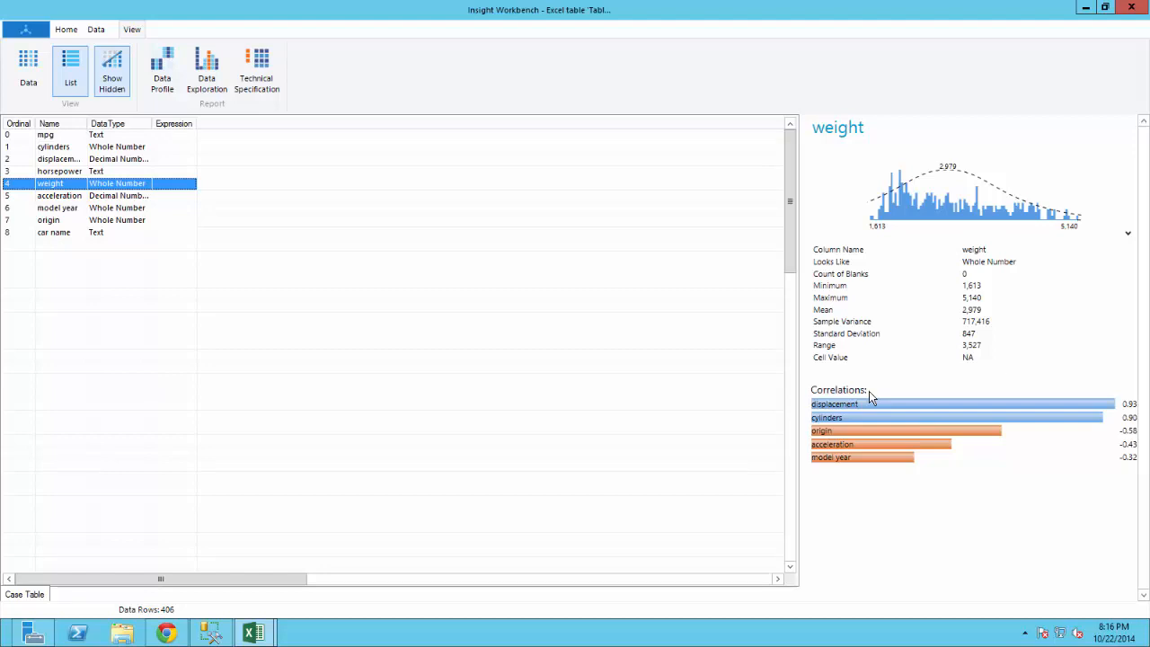
pyautogui.moveTo(852, 493)
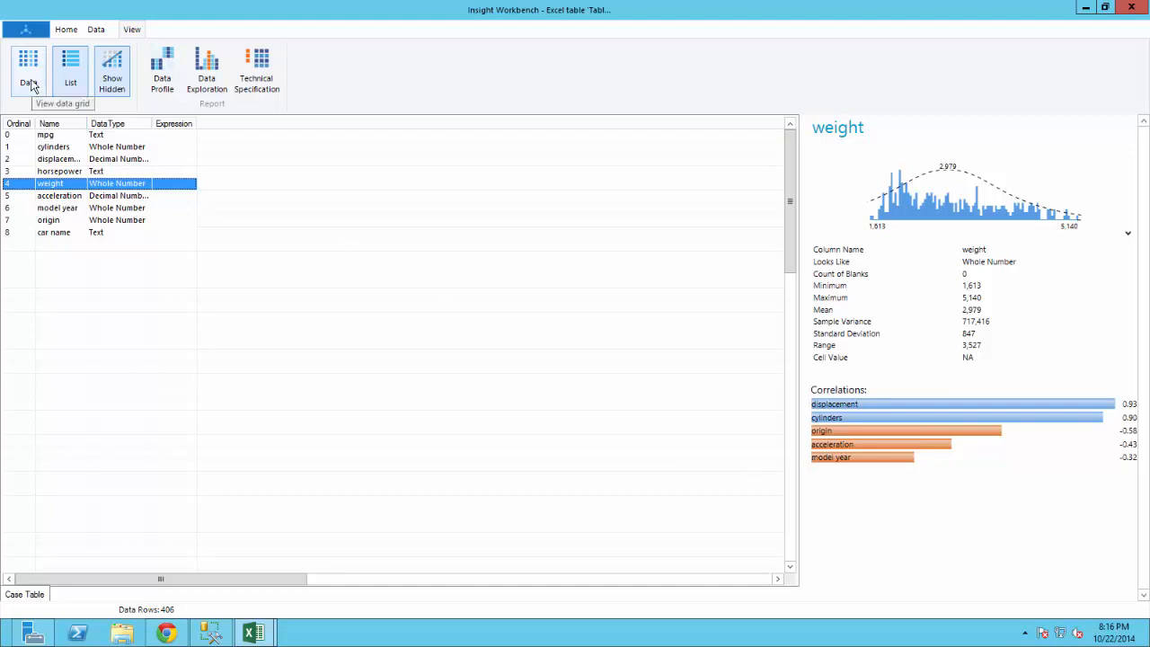
# Profile the car name column, showing its most frequent names and distinct states.
pyautogui.click(29, 68)
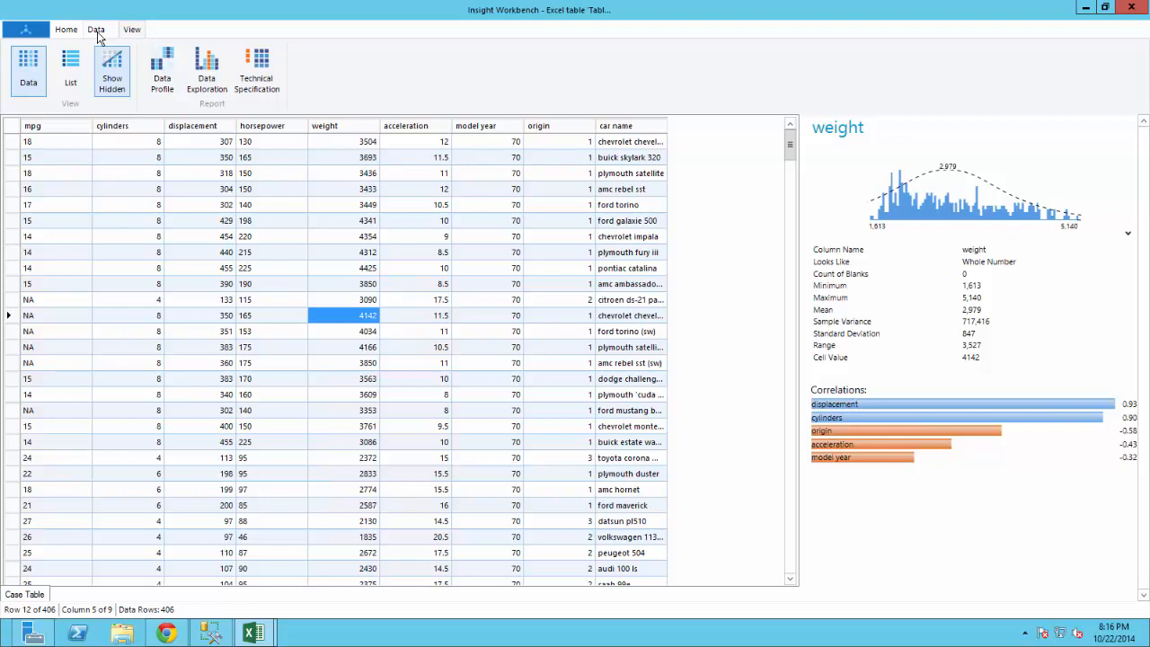
pyautogui.click(70, 70)
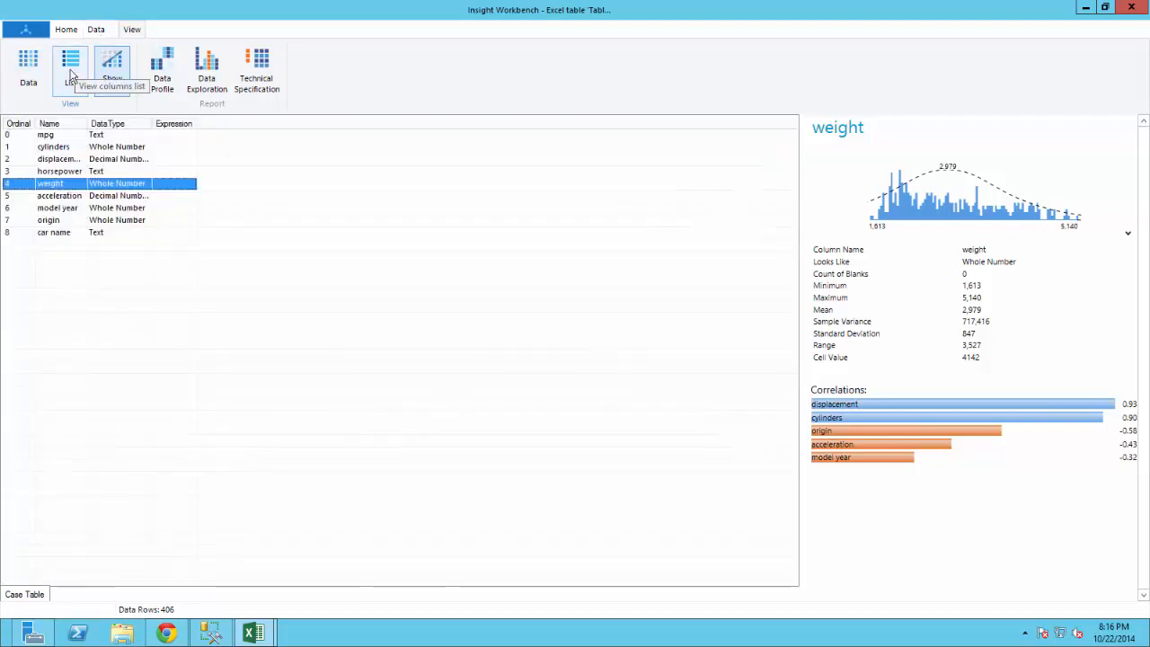
pyautogui.click(54, 232)
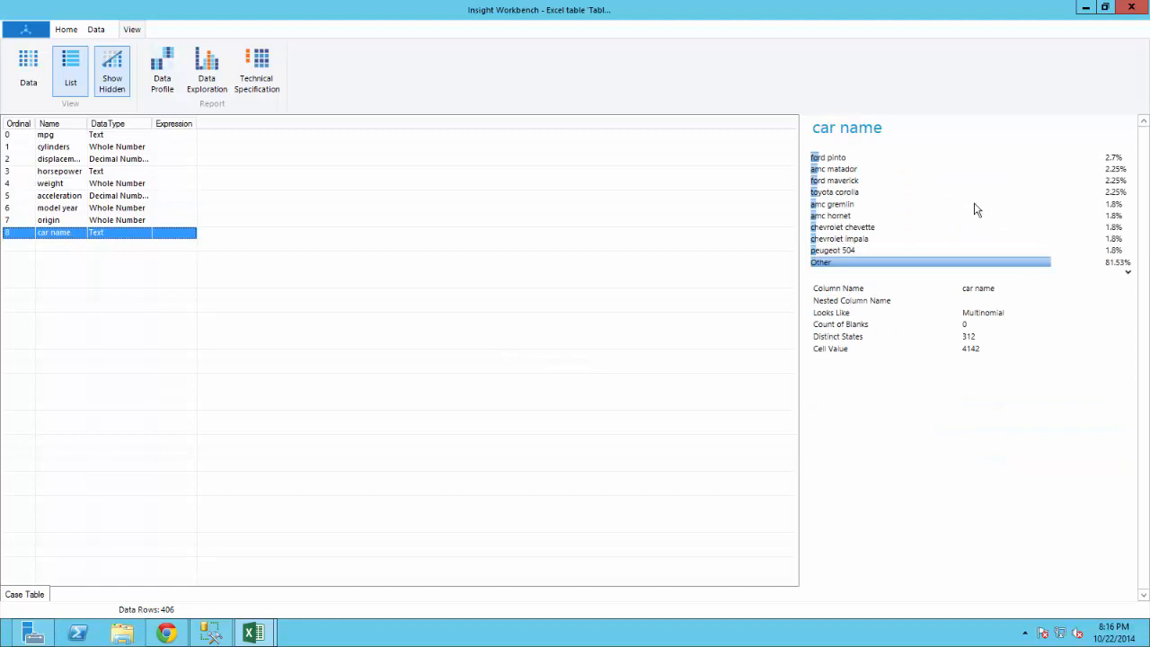
pyautogui.moveTo(920, 417)
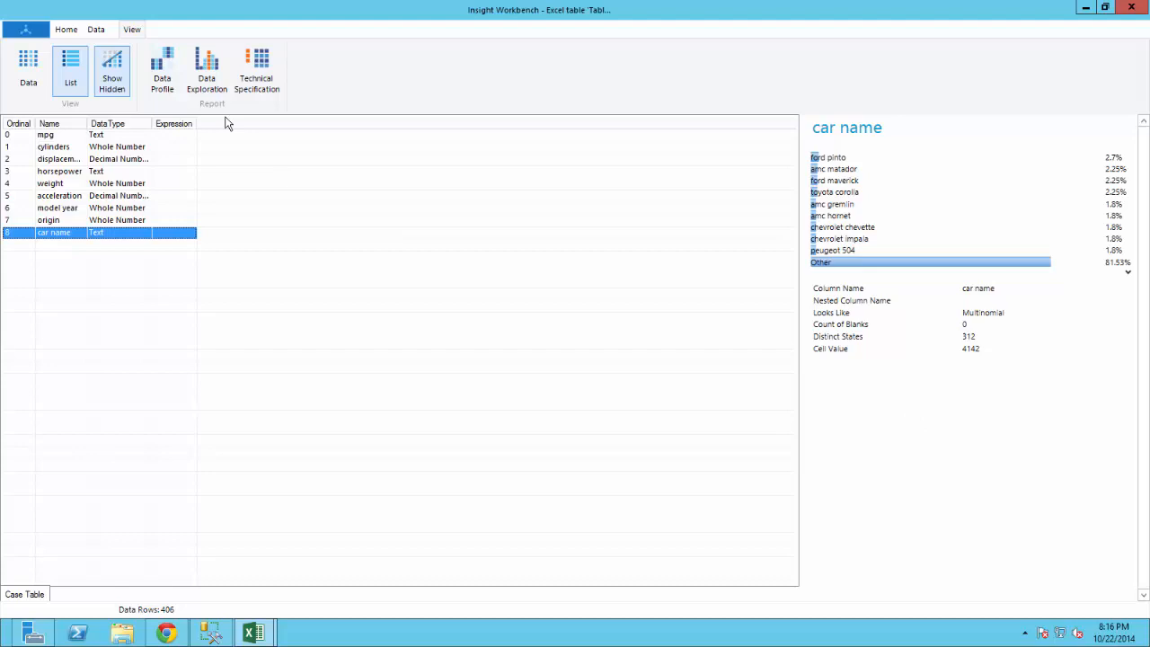
# Show the cylinders column profile with its distribution, statistics and correlations.
pyautogui.click(53, 147)
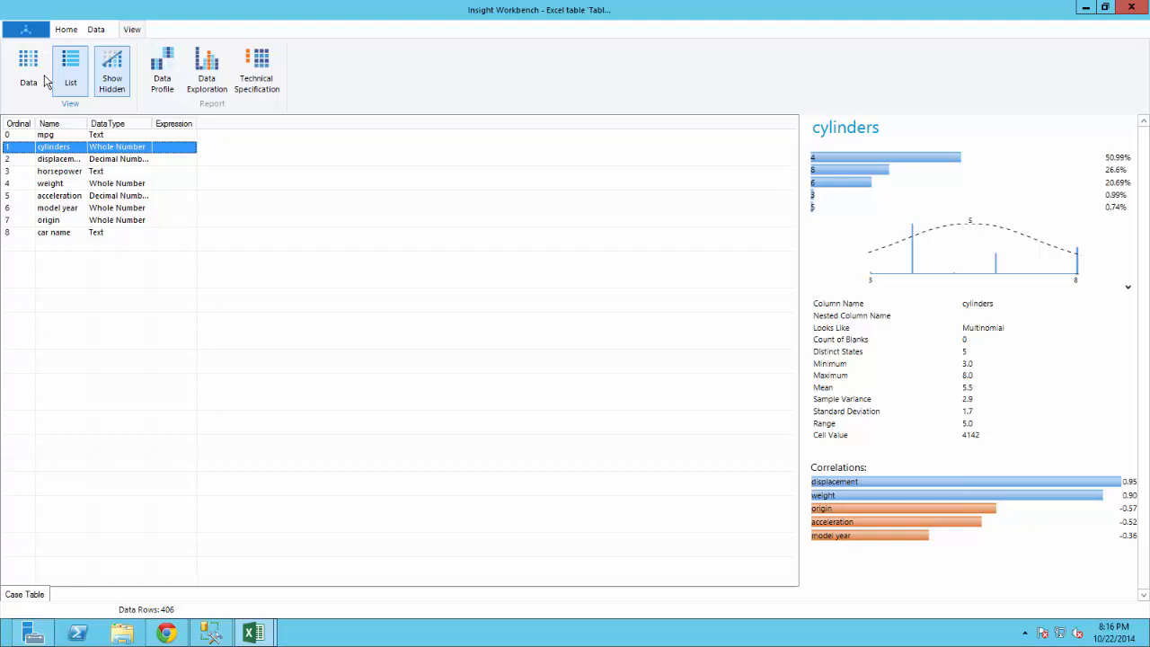
pyautogui.moveTo(28, 72)
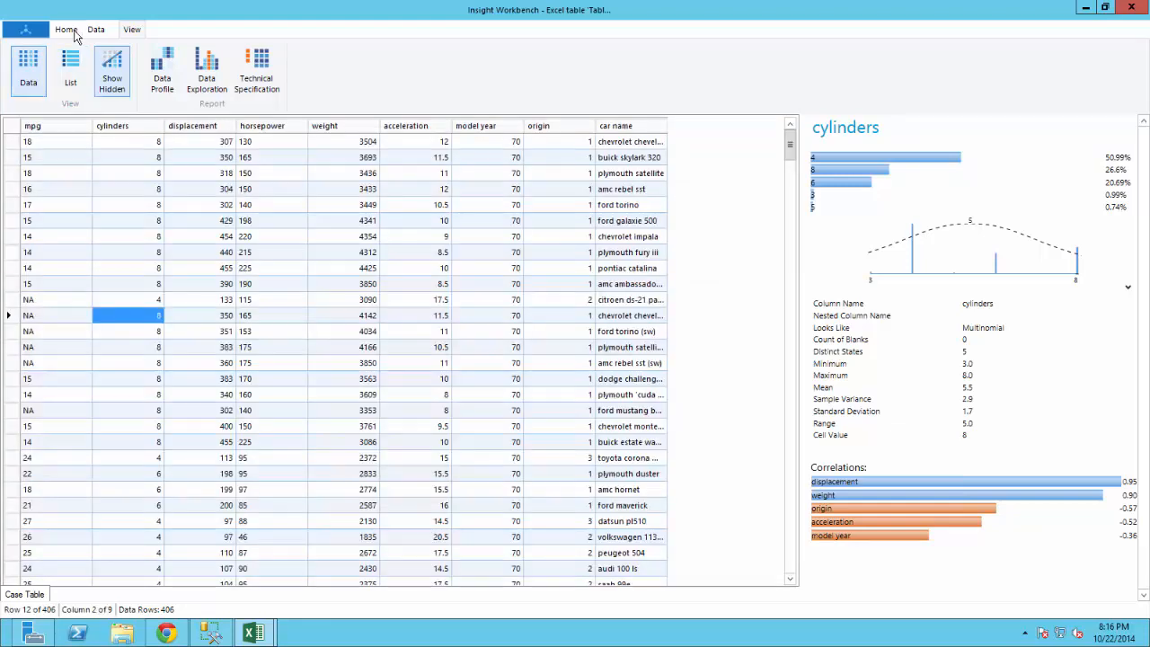
# Remove cylinders outliers, keeping the top 3 states and blanking the rest, then select weight.
pyautogui.click(65, 28)
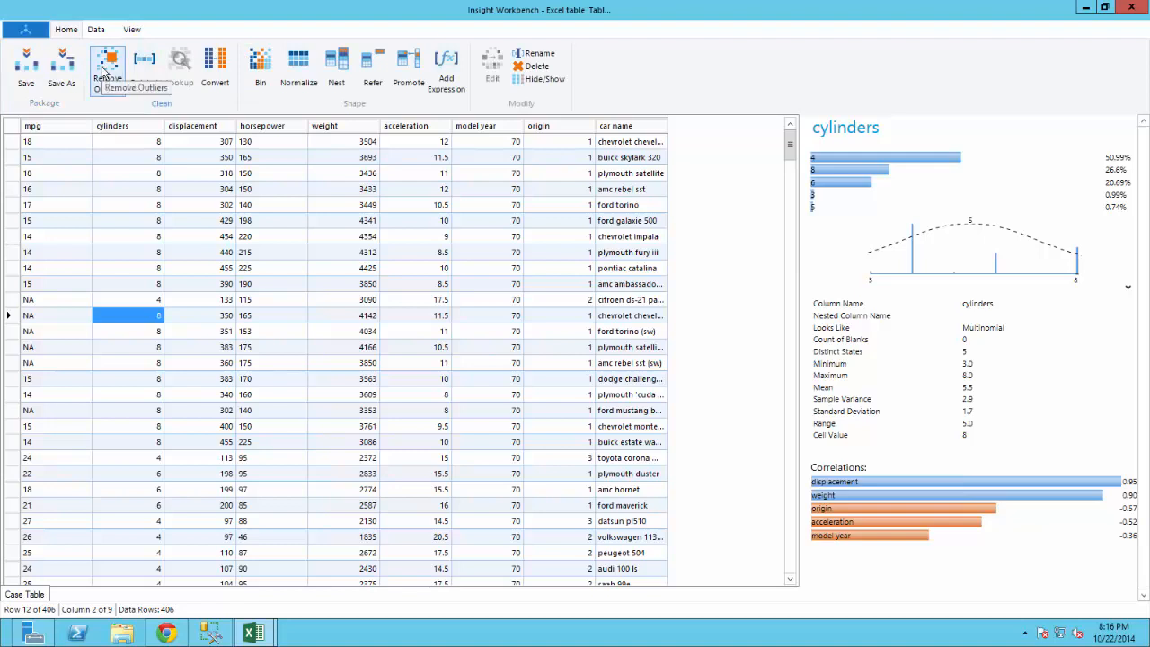
pyautogui.click(108, 68)
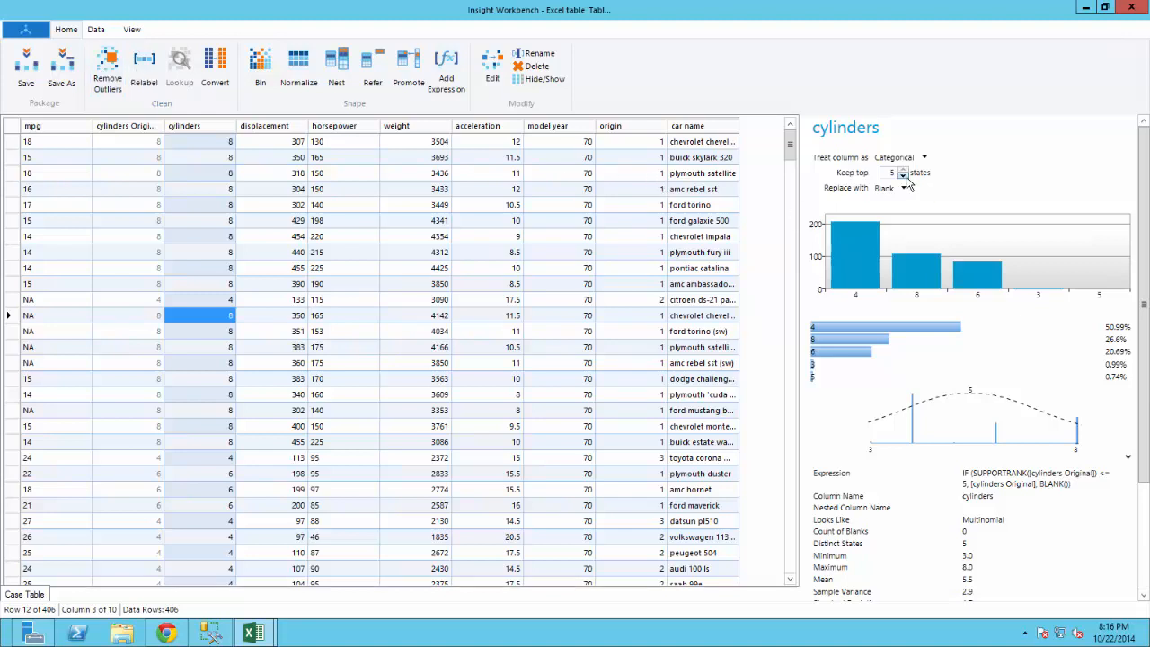
pyautogui.click(903, 176)
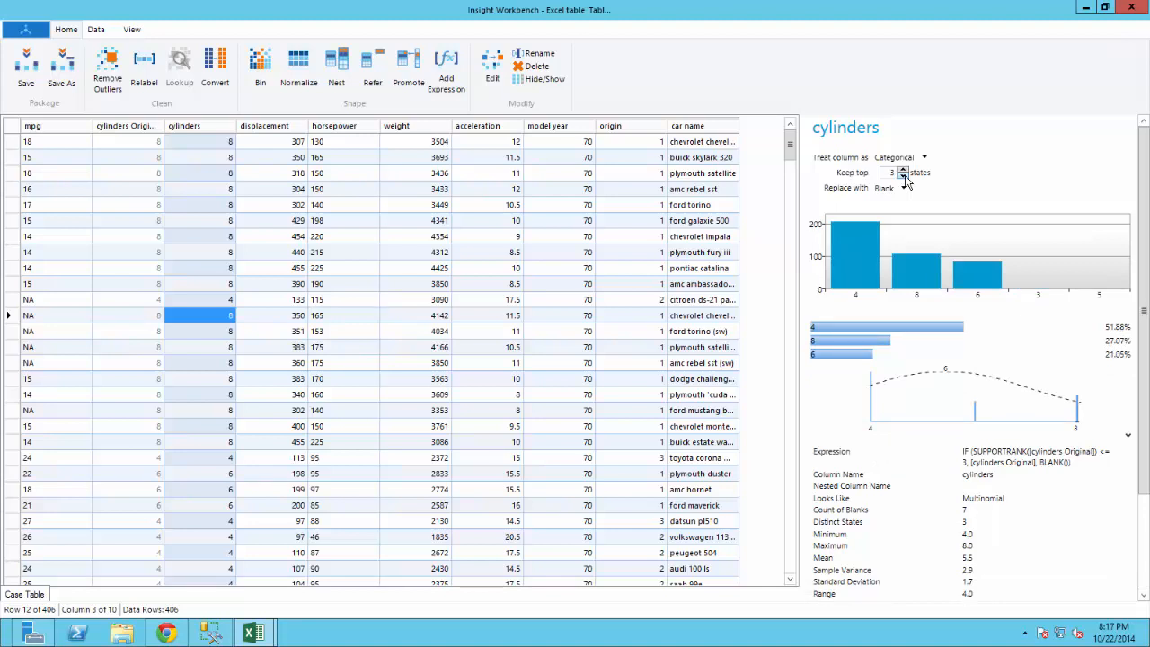
pyautogui.moveTo(911, 182)
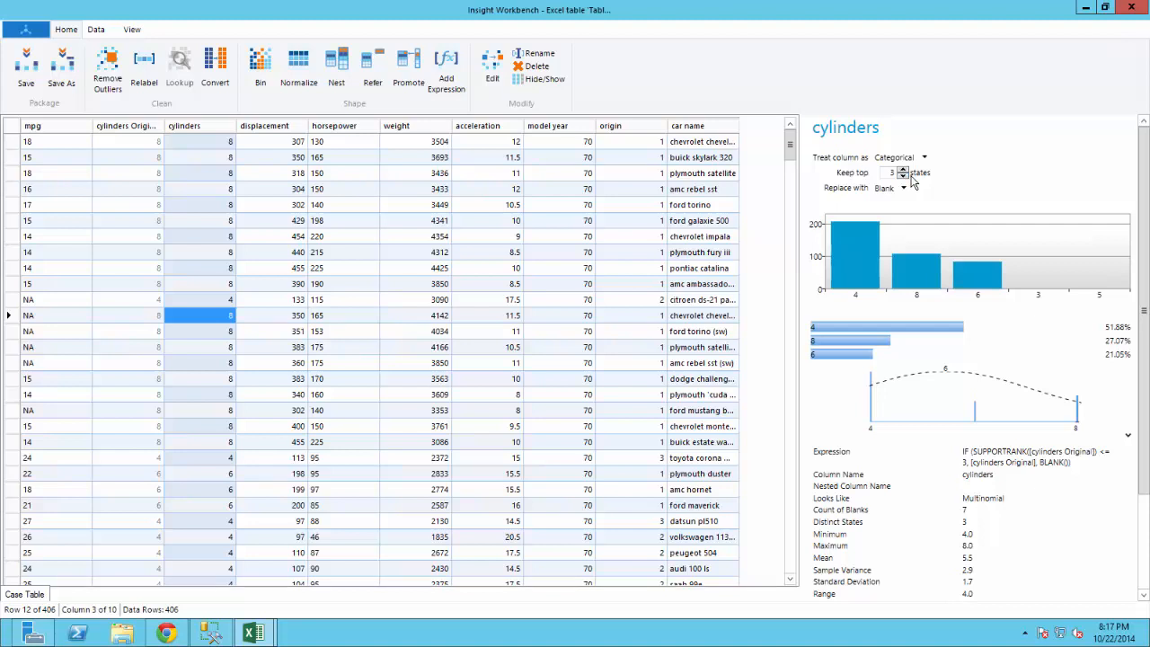
pyautogui.moveTo(843, 184)
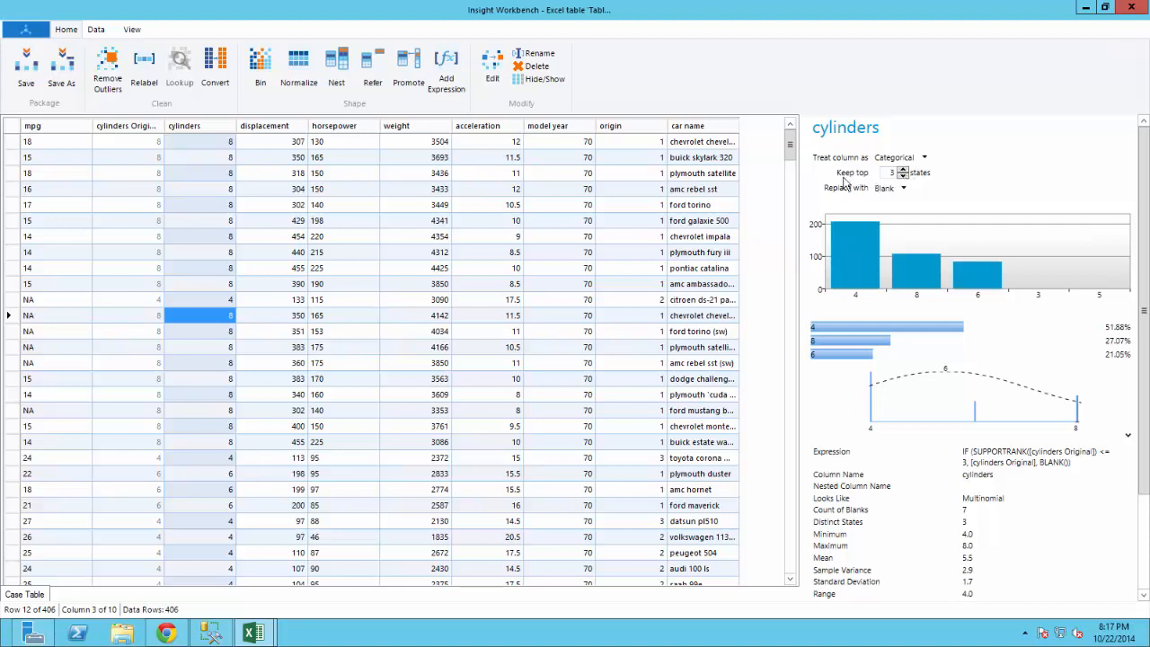
pyautogui.moveTo(424, 165)
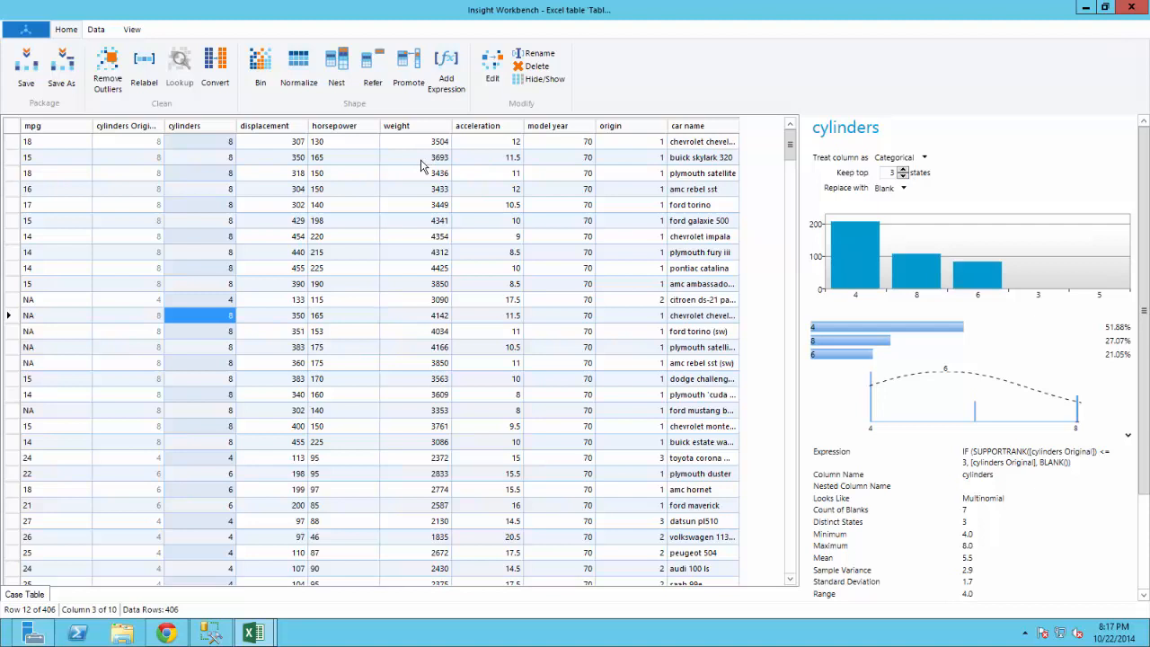
pyautogui.click(439, 158)
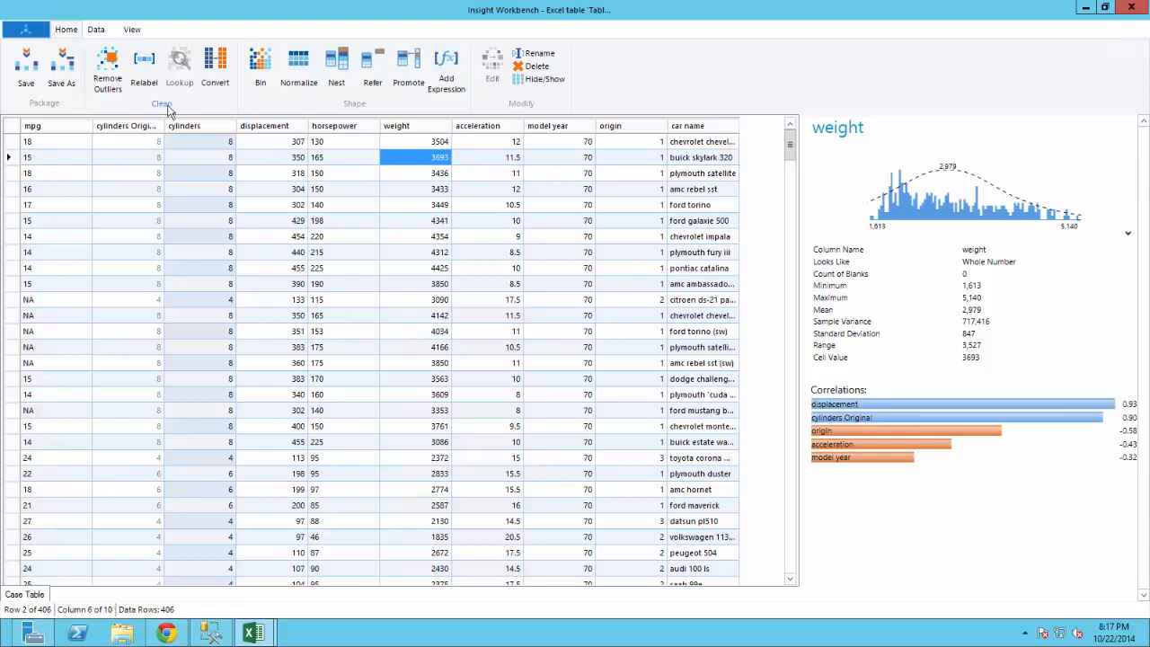
pyautogui.moveTo(107, 72)
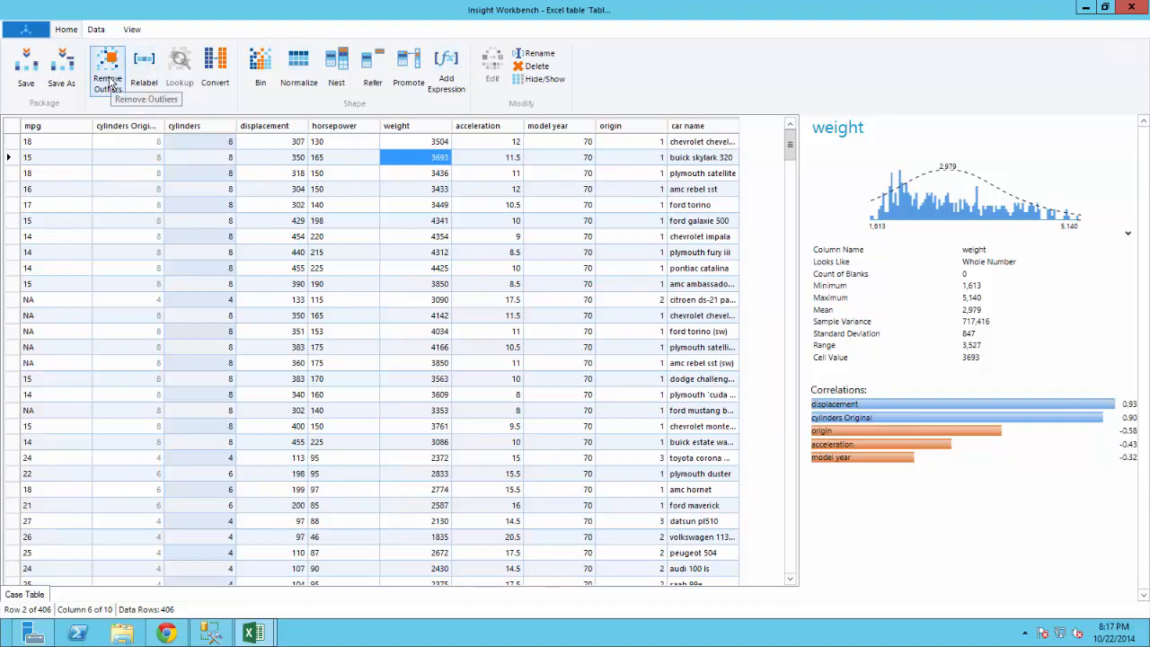
# Remove weight outliers outside 1613–5000, replacing them with blanks.
pyautogui.click(108, 72)
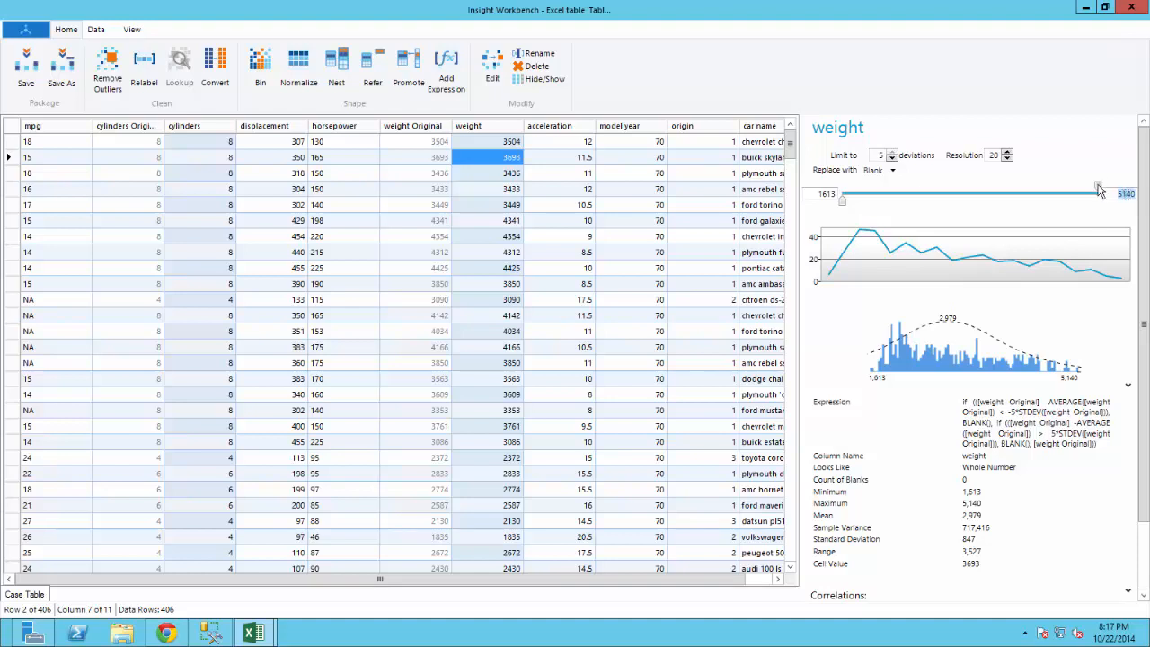
pyautogui.moveTo(1100, 191); pyautogui.dragTo(1087, 191)
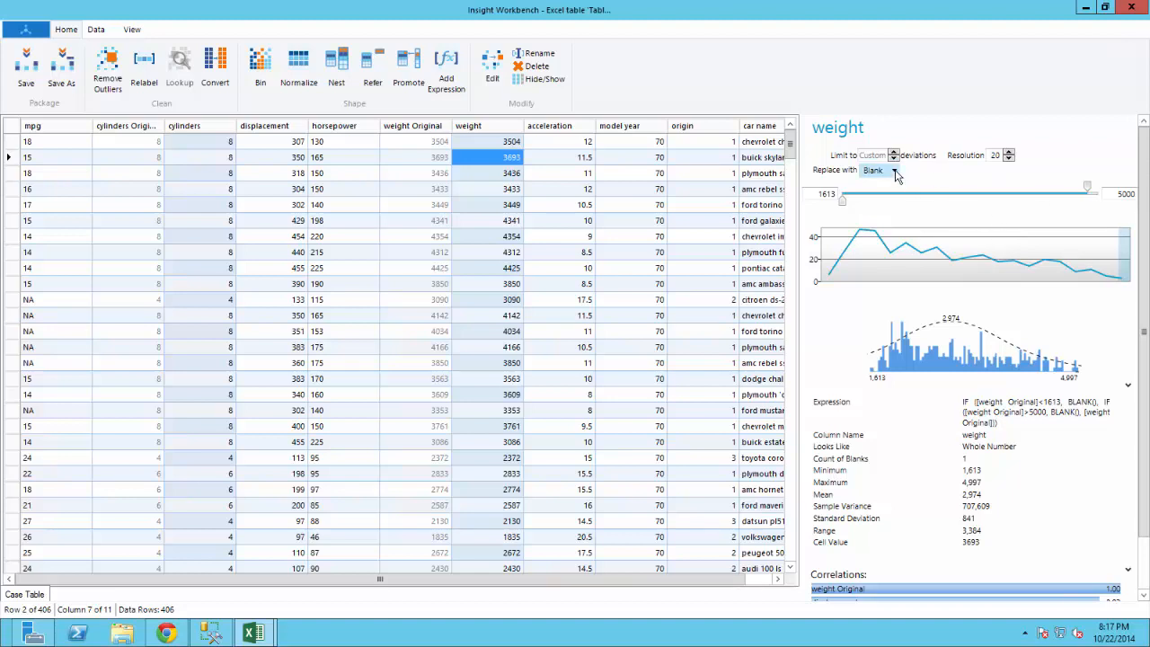
pyautogui.click(873, 171)
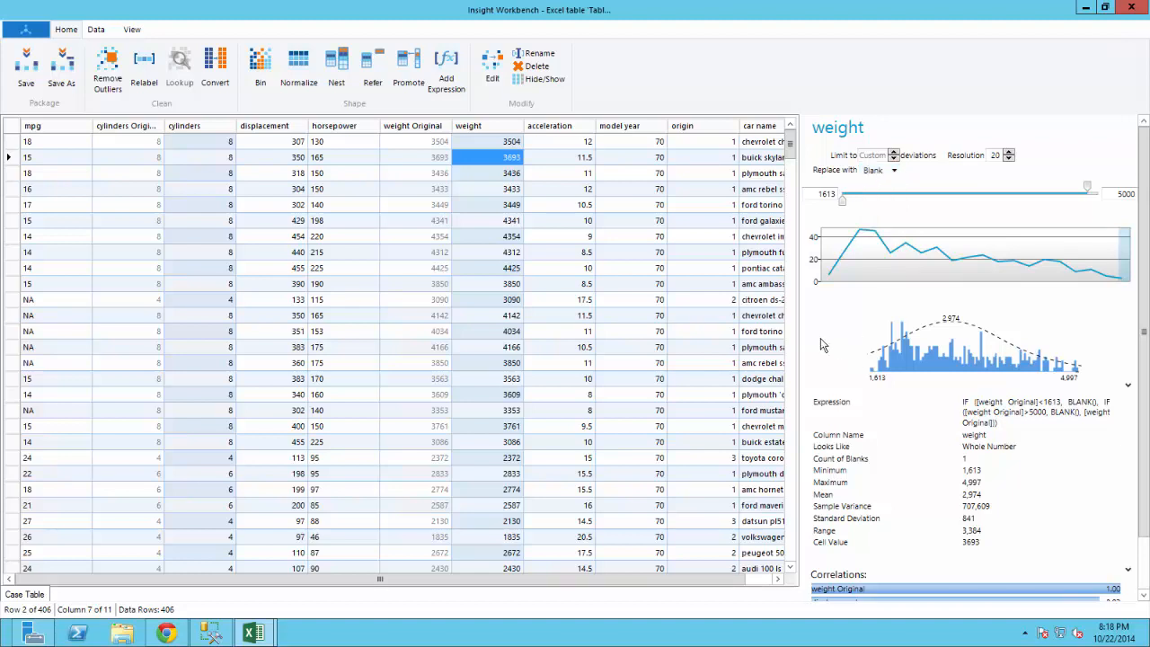
pyautogui.moveTo(633, 253)
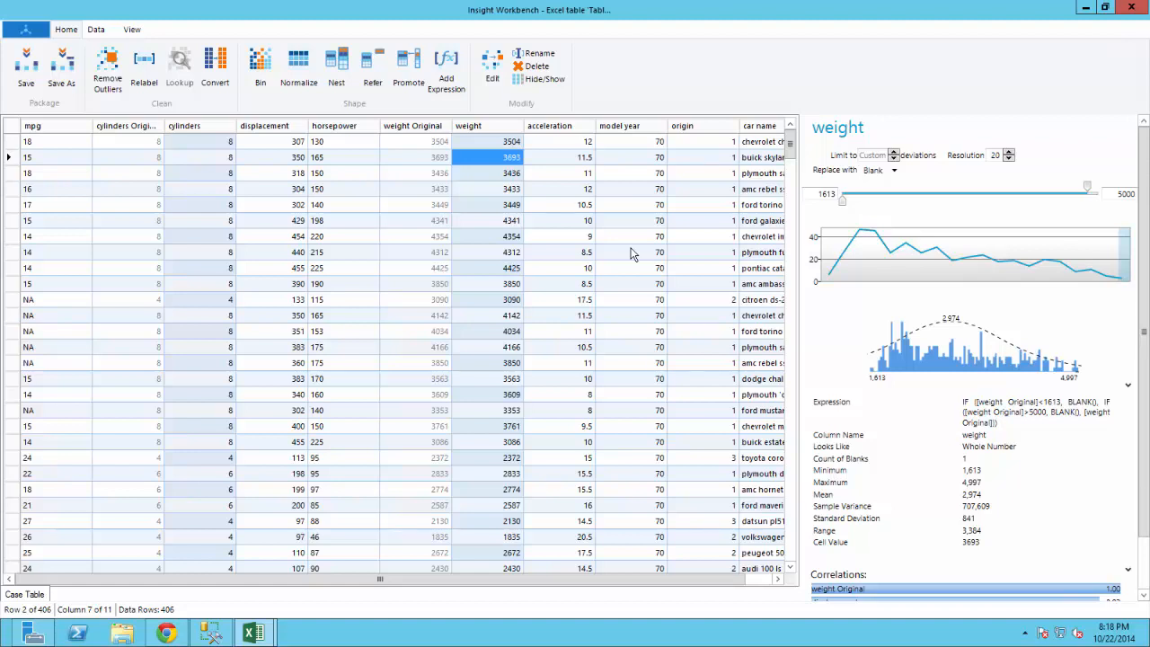
pyautogui.moveTo(676, 133)
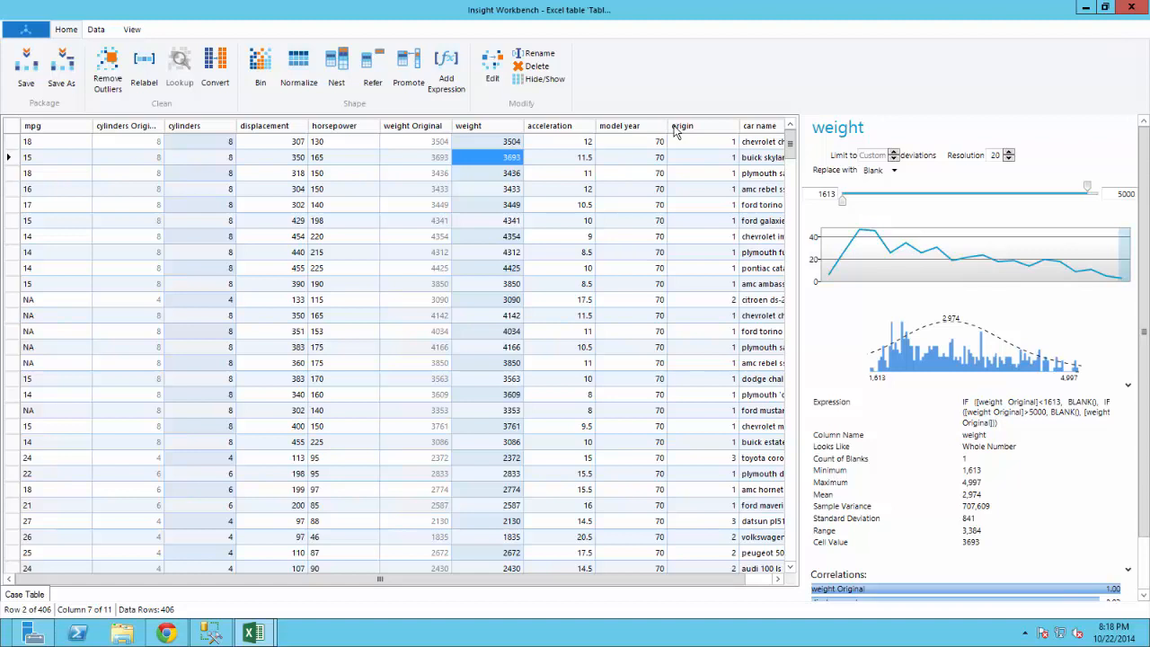
# Relabel origin codes 1, 2 and 3 as USA, Europe and Japan.
pyautogui.click(683, 126)
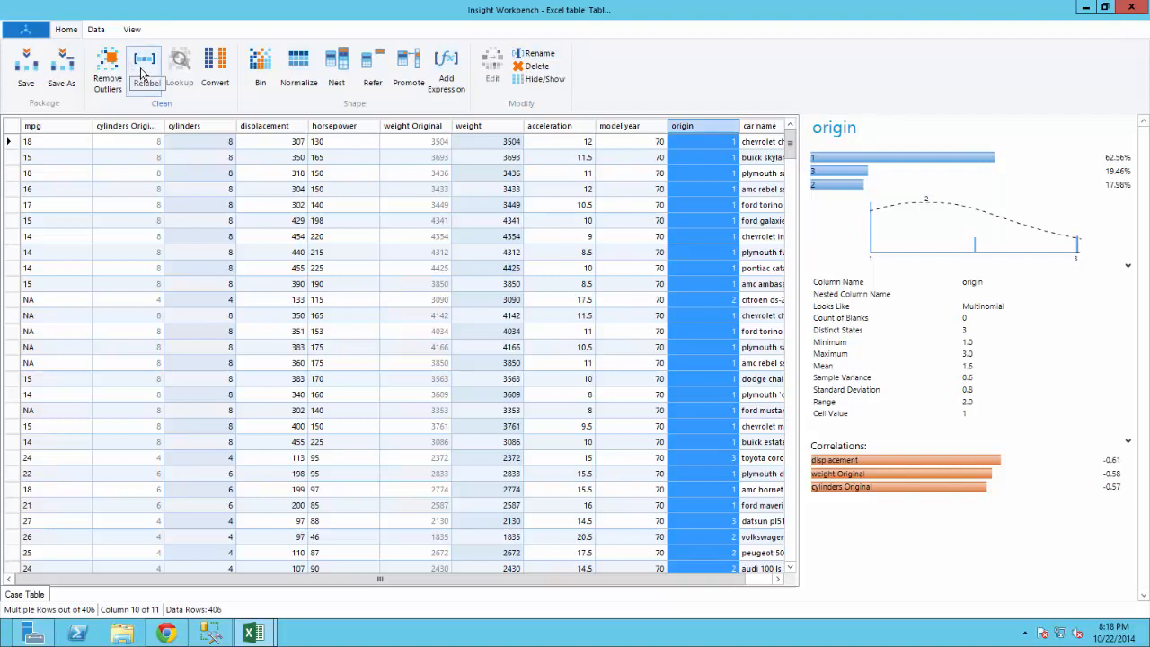
pyautogui.click(144, 68)
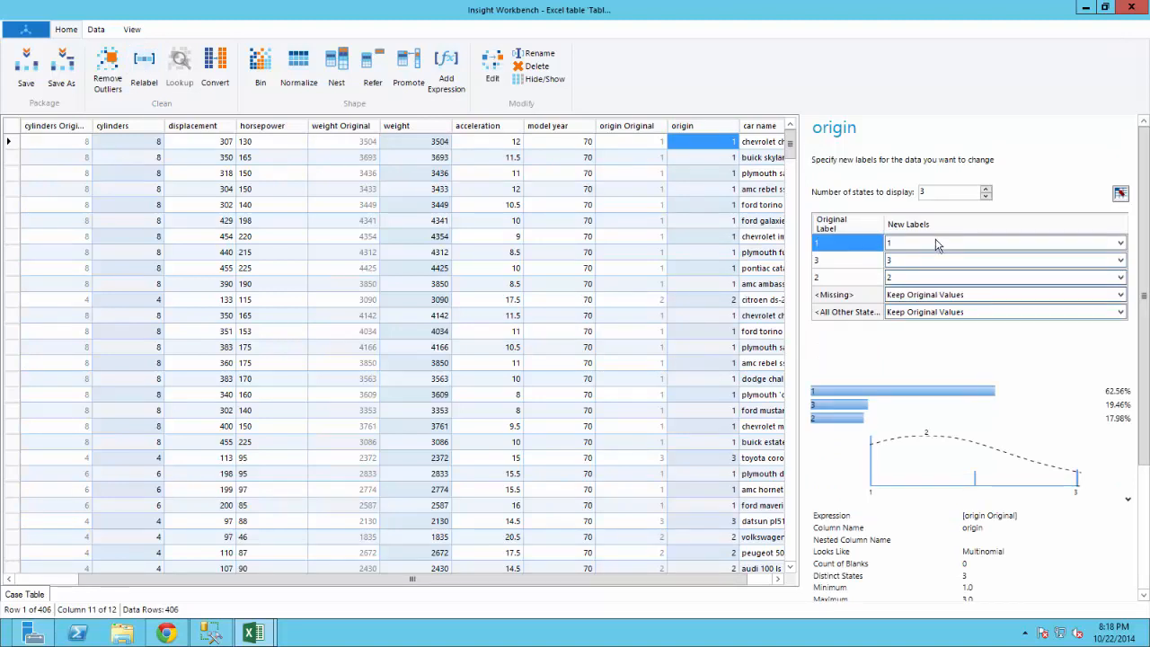
pyautogui.write('USA')
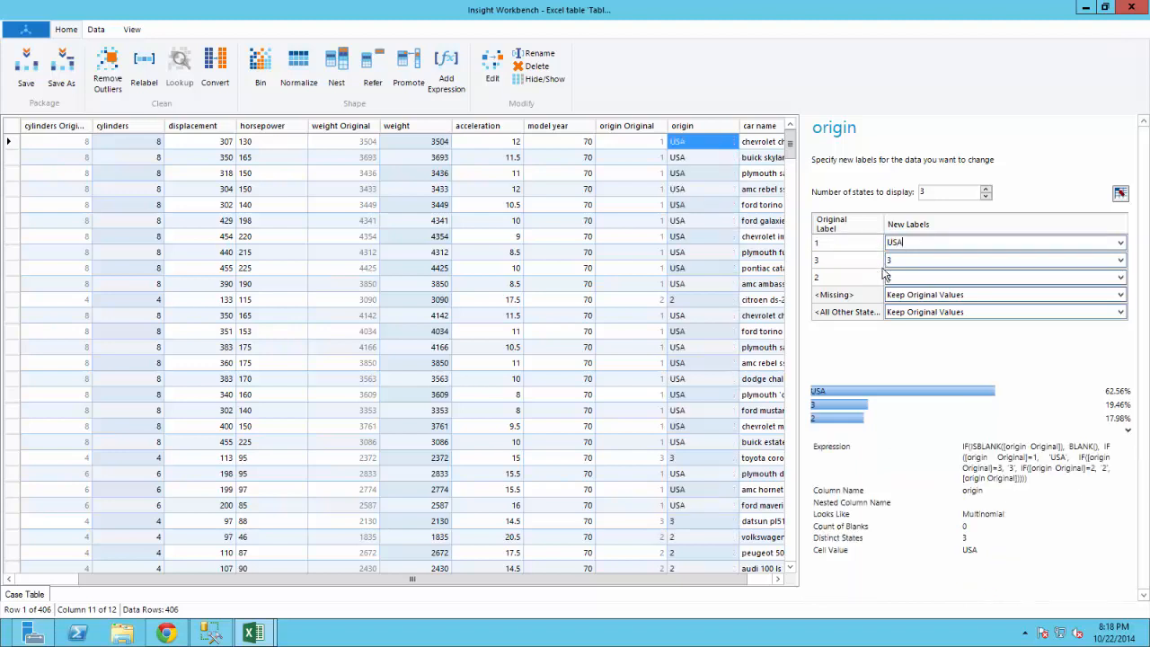
pyautogui.write('Europe')
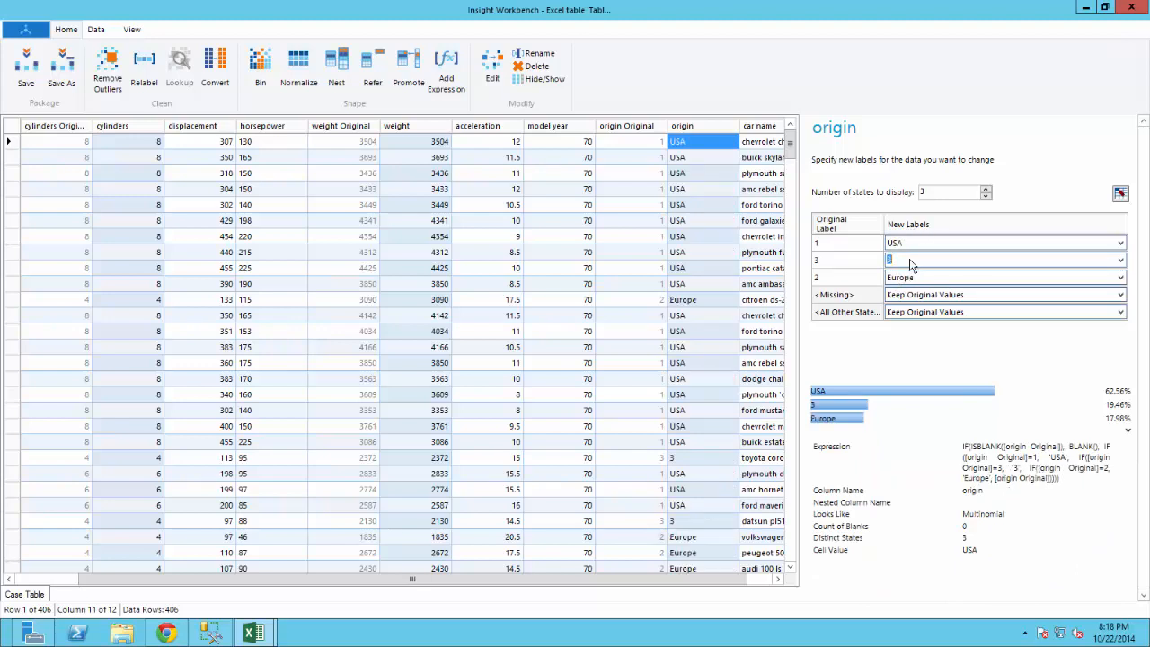
pyautogui.write('Japan')
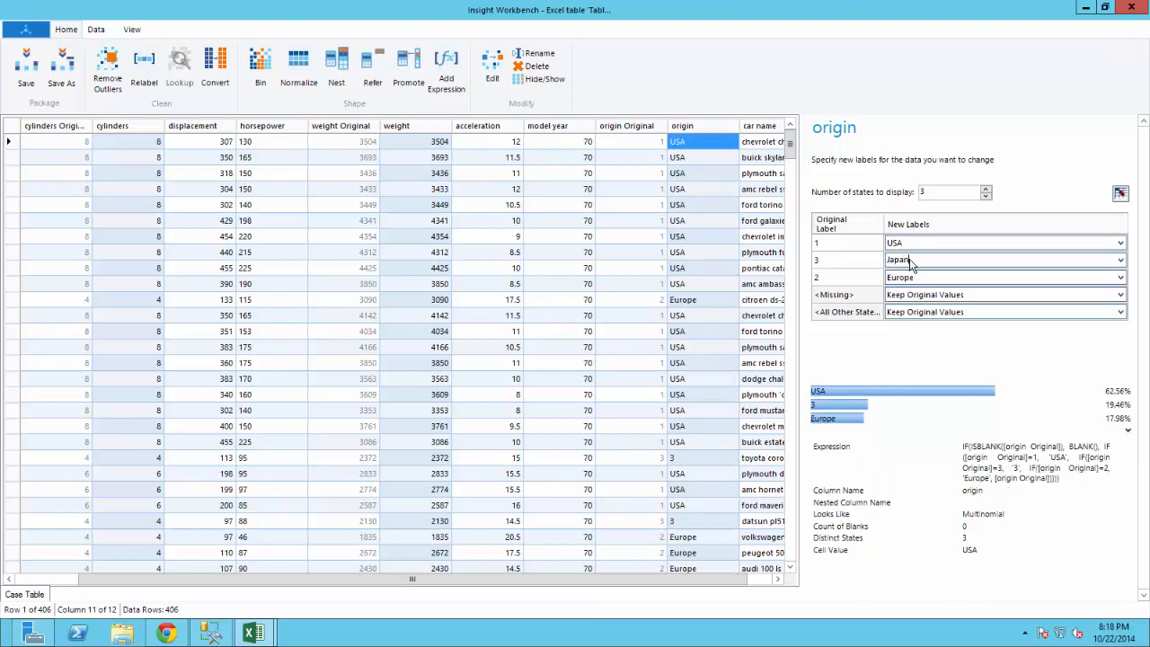
pyautogui.write('Japan')
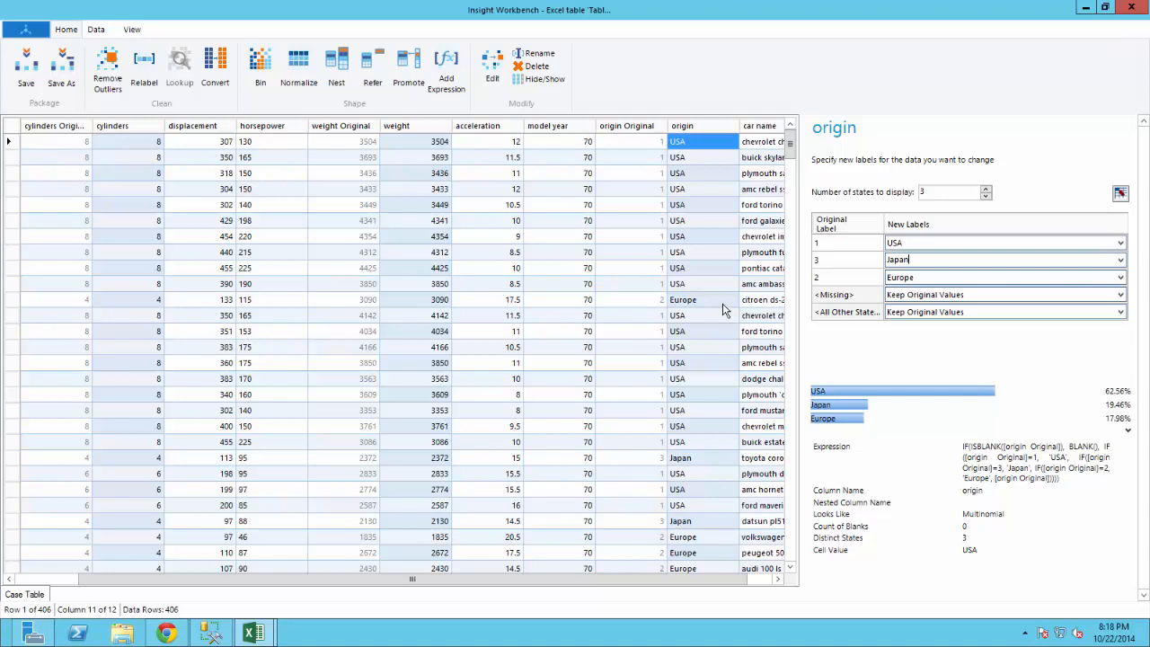
pyautogui.moveTo(542, 172)
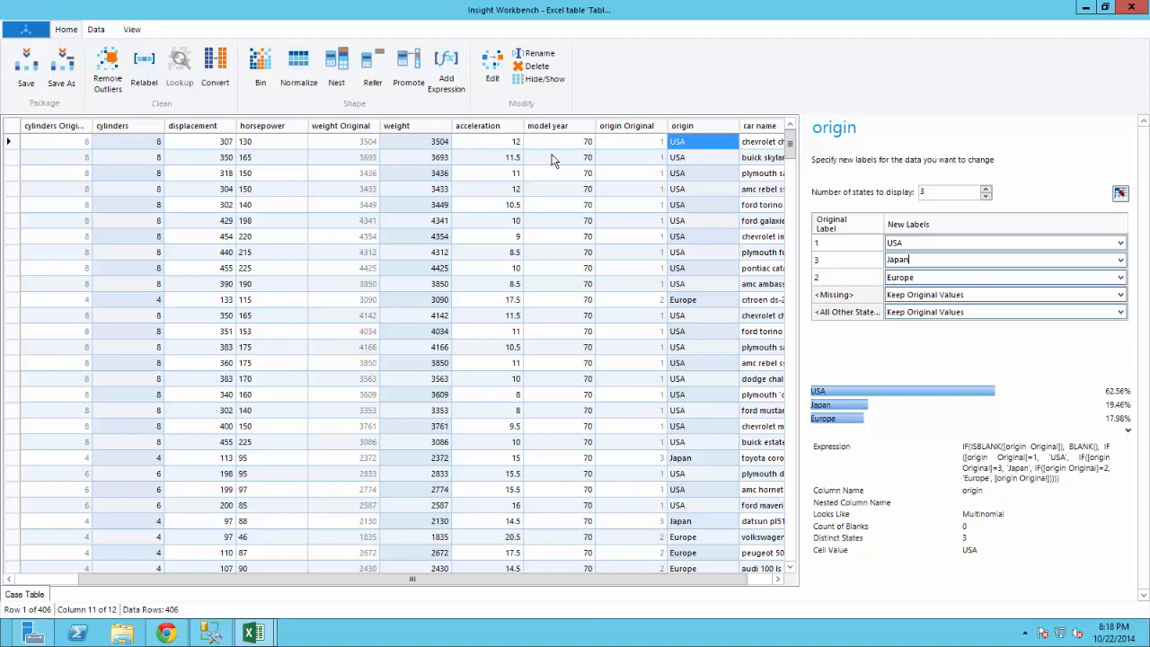
# Bin model year into 3 equal-area bins: Low, Medium and High.
pyautogui.click(559, 158)
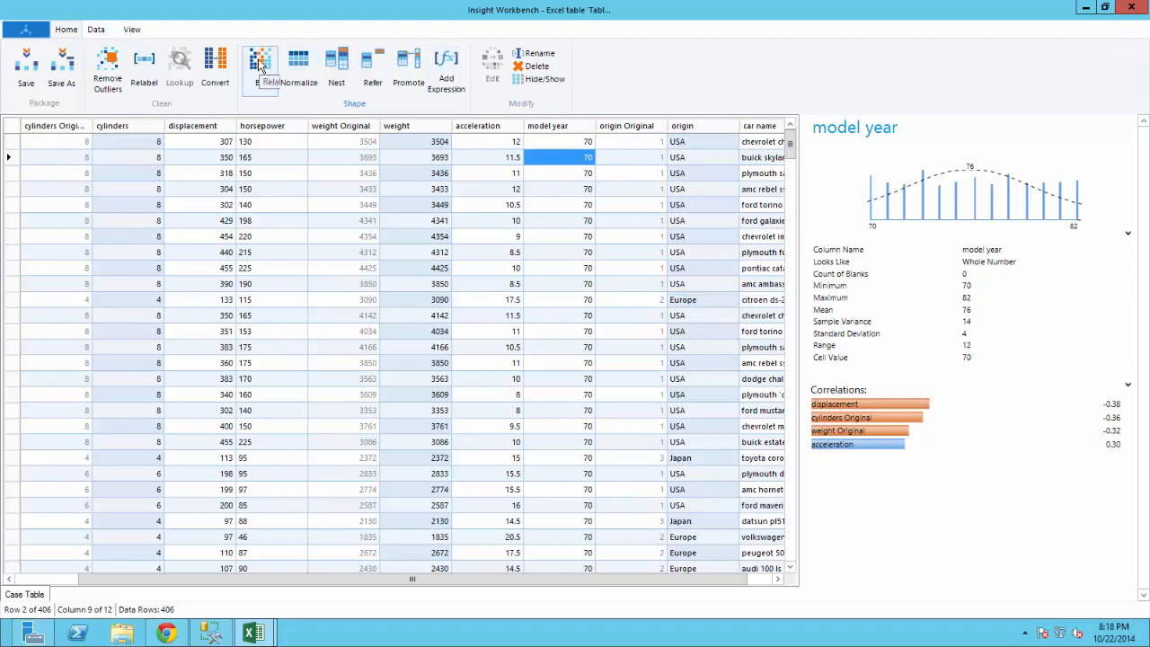
pyautogui.click(259, 69)
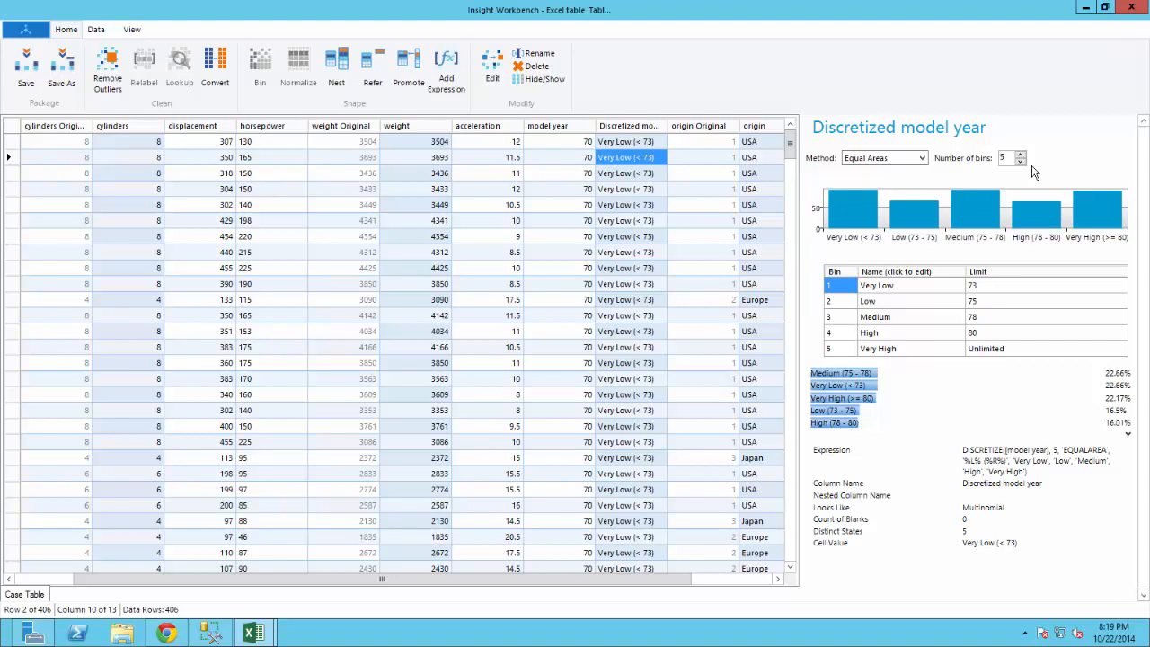
pyautogui.click(1021, 161)
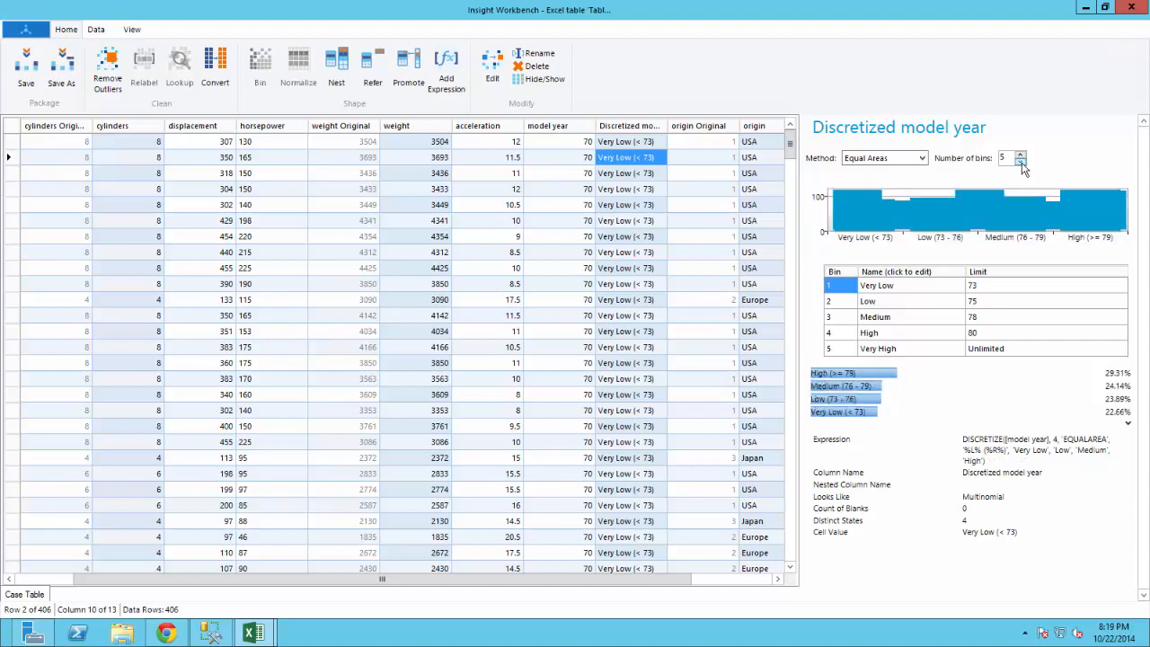
pyautogui.click(1021, 161)
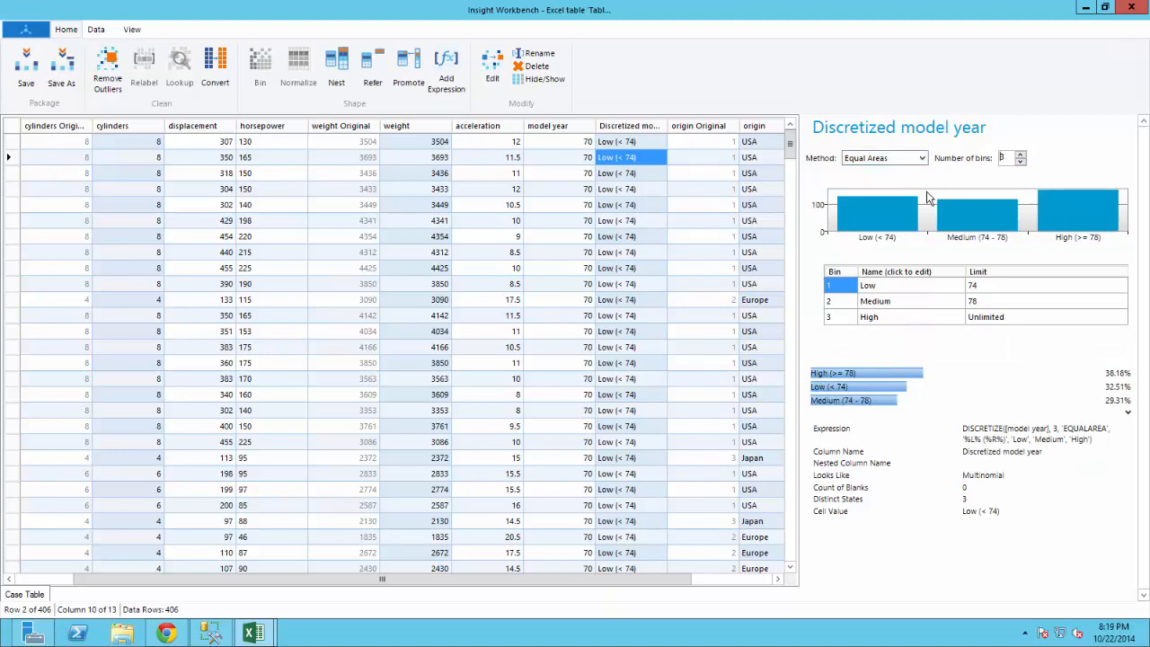
pyautogui.moveTo(928, 247)
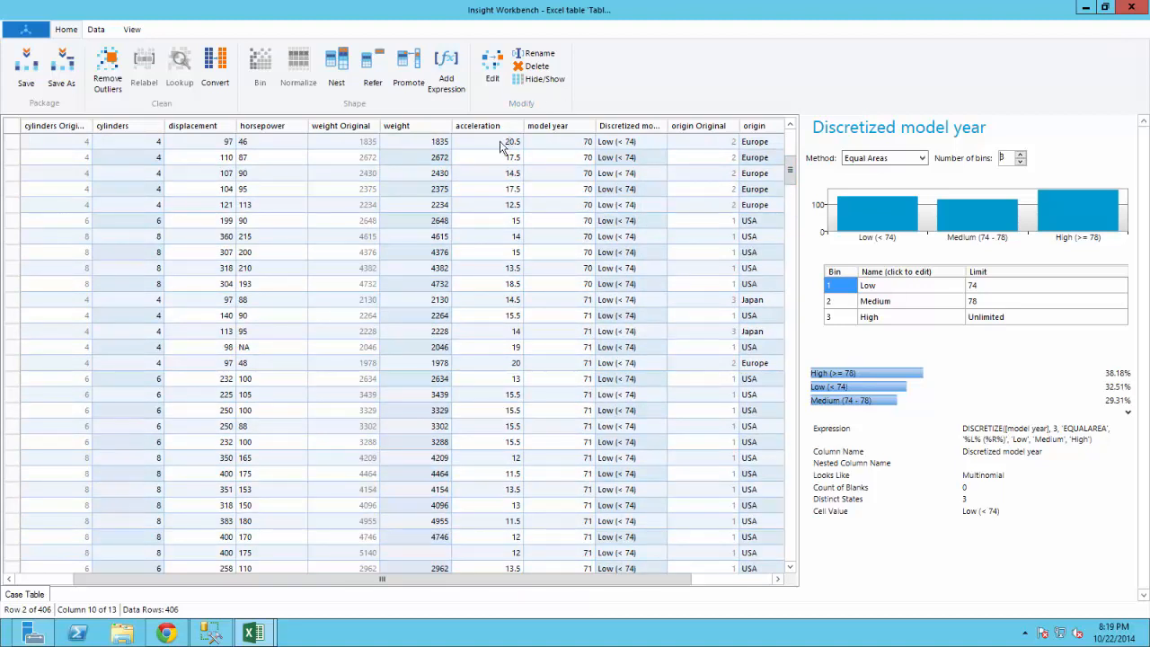
# Add a horsepowerValue expression column defined as Value([horsepower]) and update it.
pyautogui.click(242, 159)
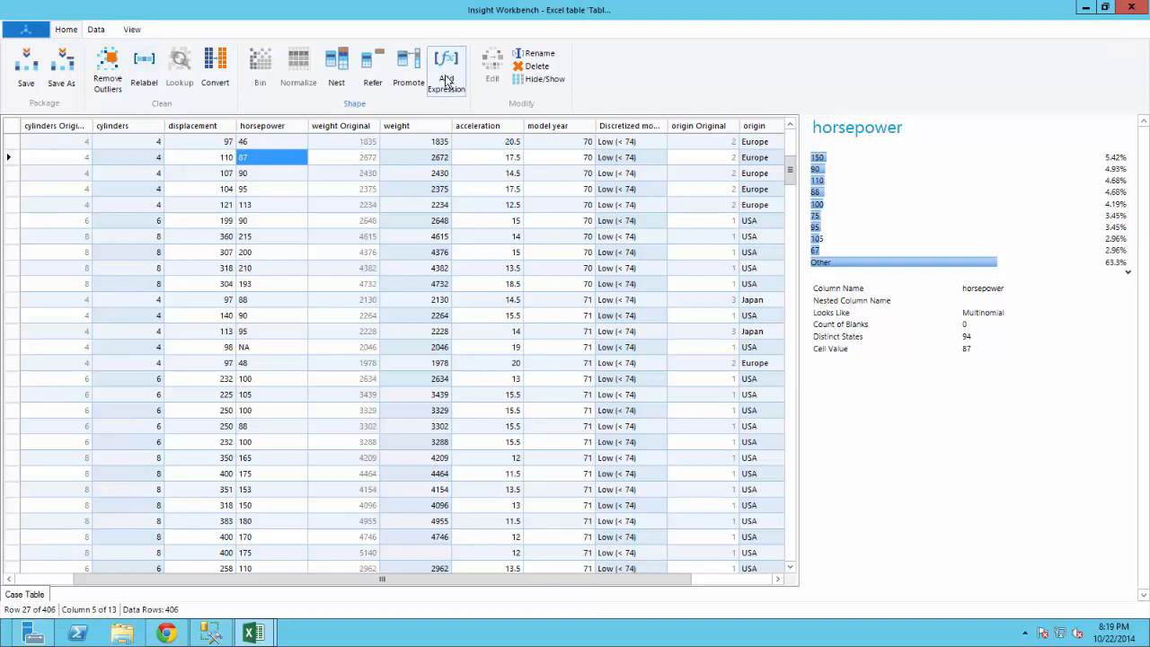
pyautogui.click(446, 69)
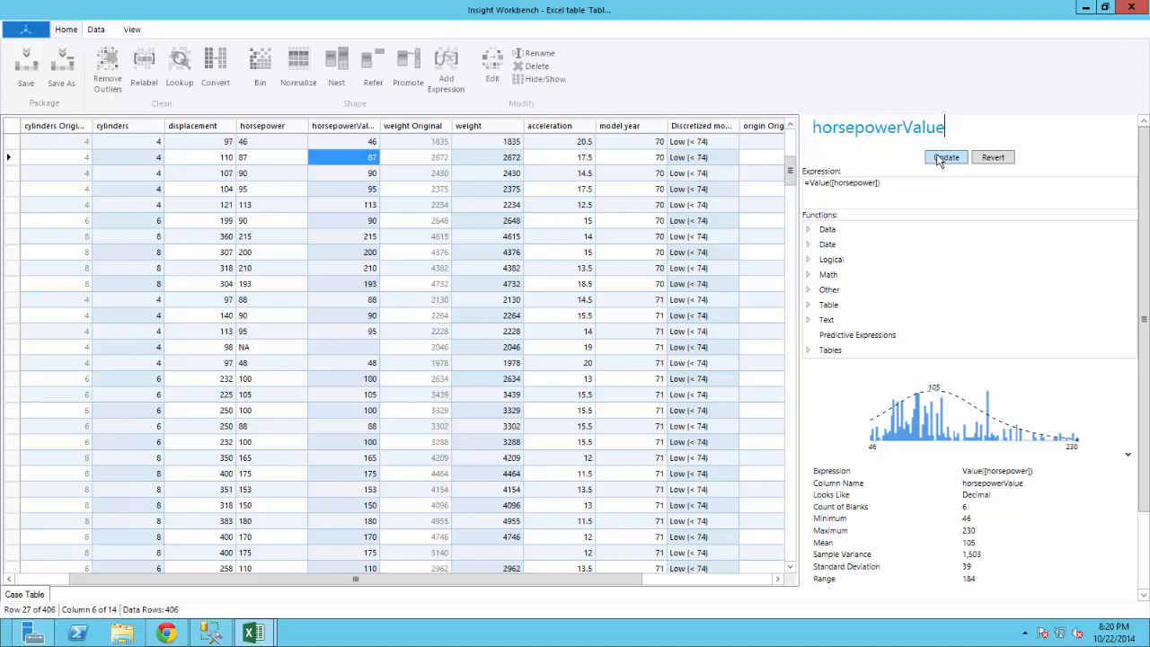
pyautogui.click(946, 158)
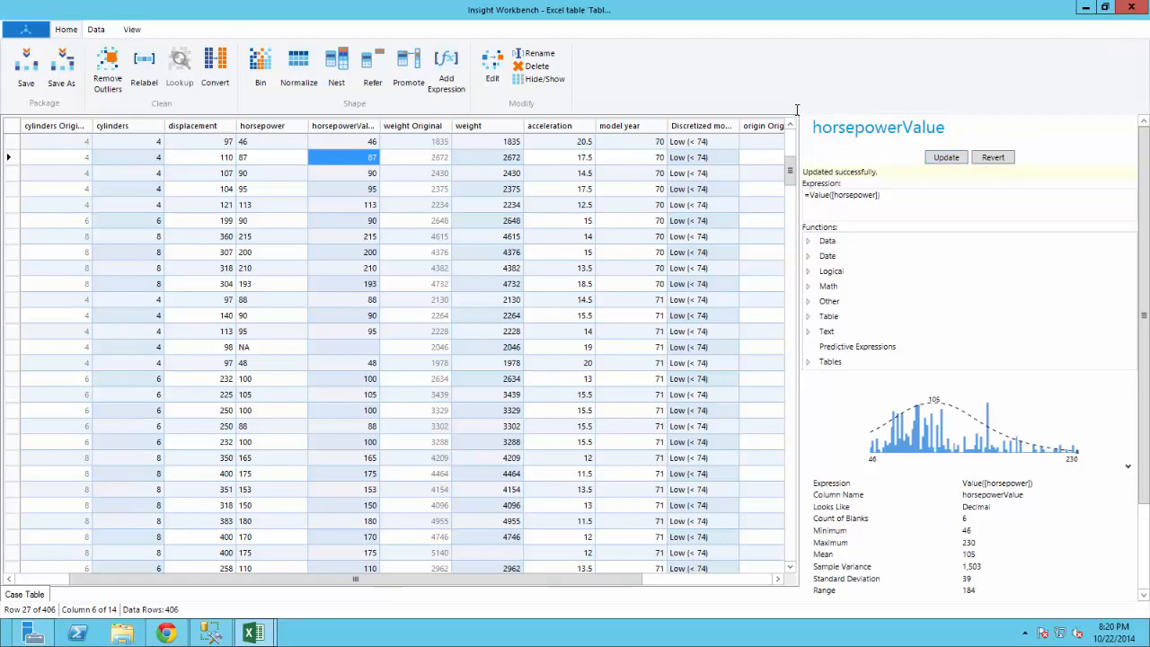
pyautogui.moveTo(633, 63)
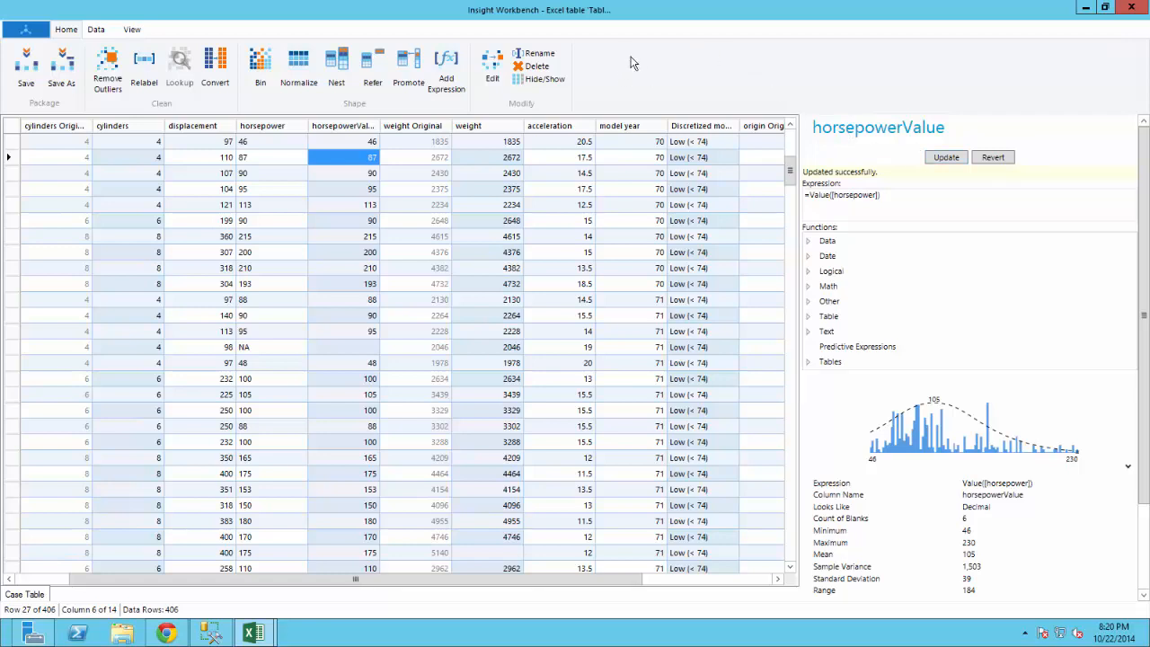
pyautogui.moveTo(474, 178)
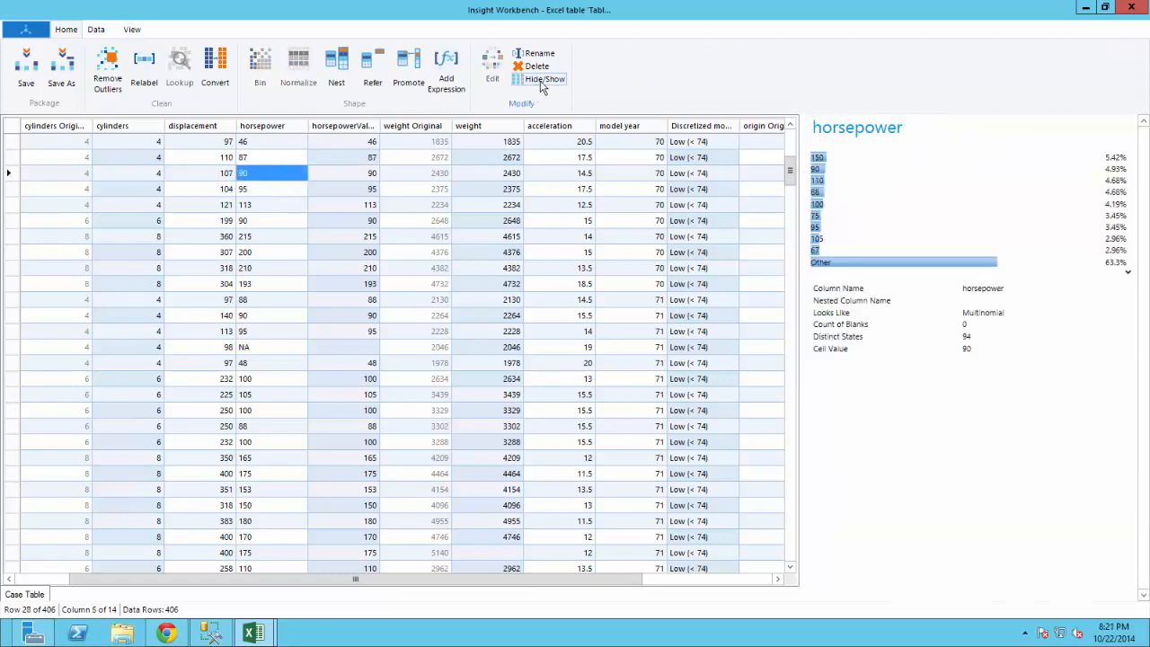
pyautogui.moveTo(417, 191)
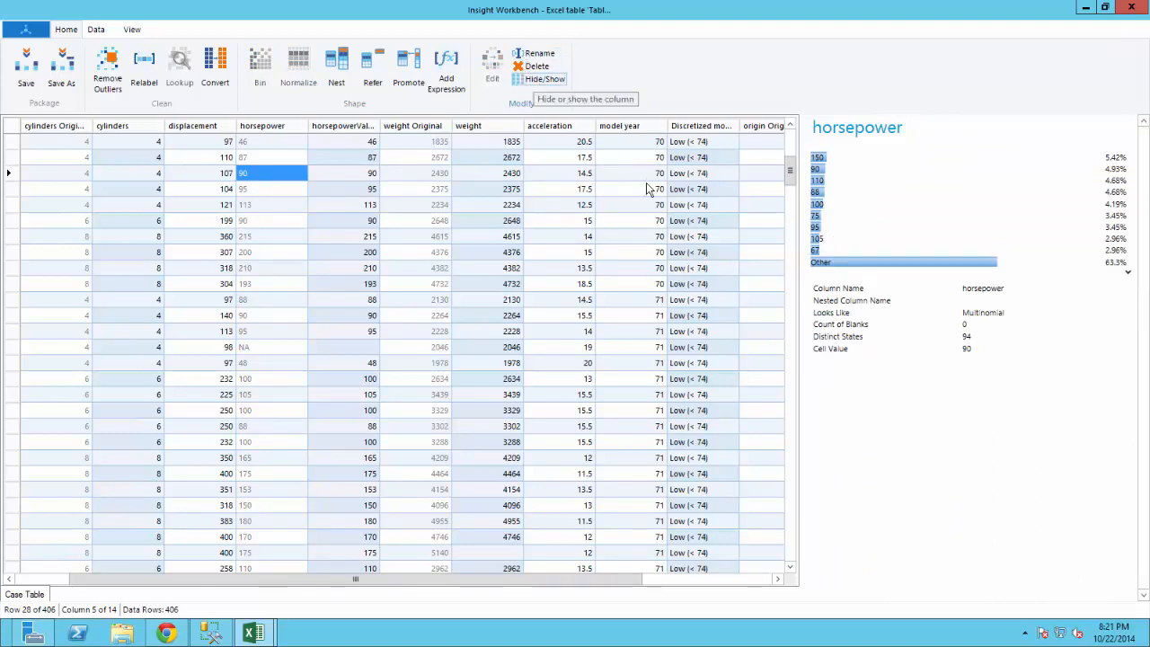
# Hide the original horsepower and model year columns, keeping their derived columns visible.
pyautogui.click(629, 188)
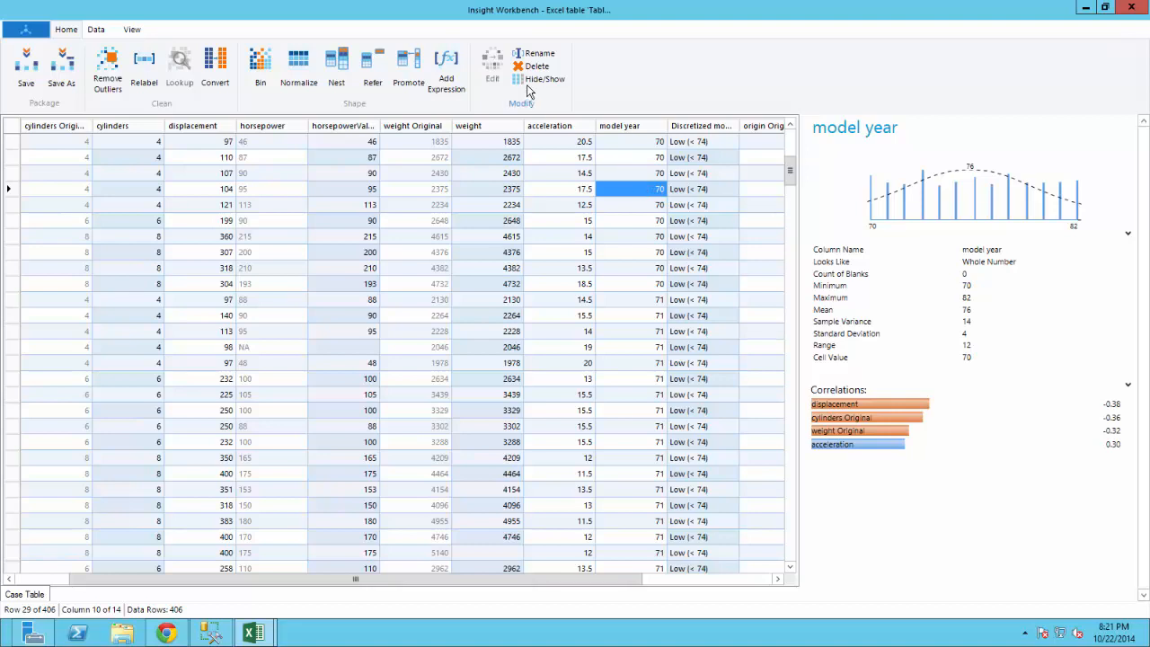
pyautogui.moveTo(543, 79)
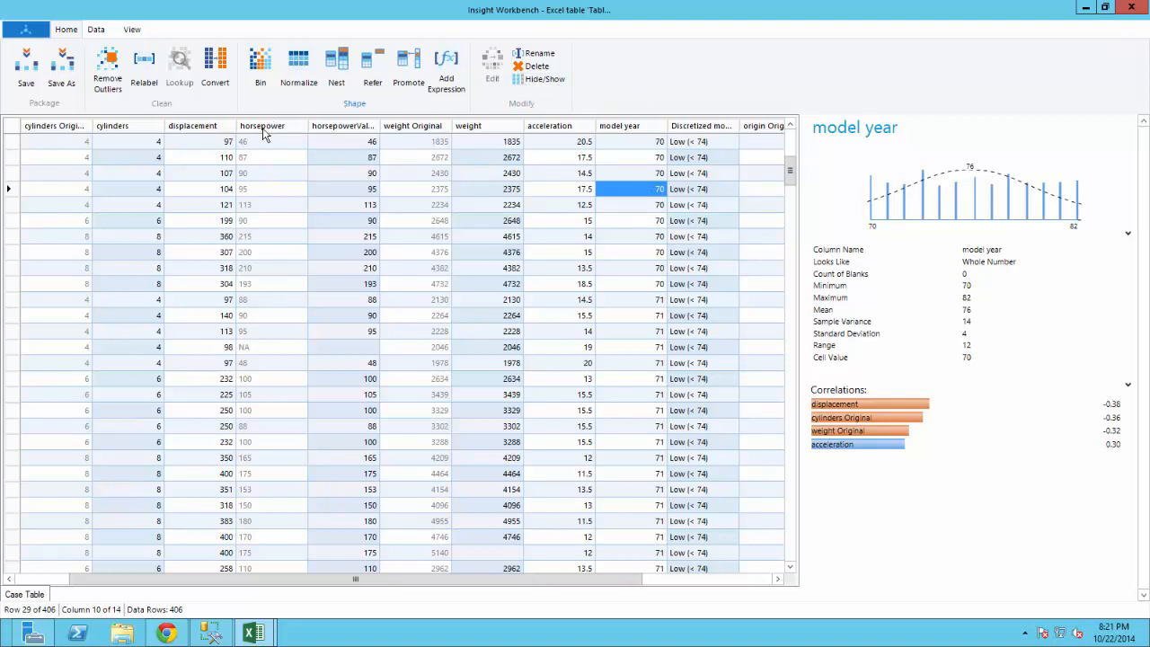
pyautogui.moveTo(575, 583)
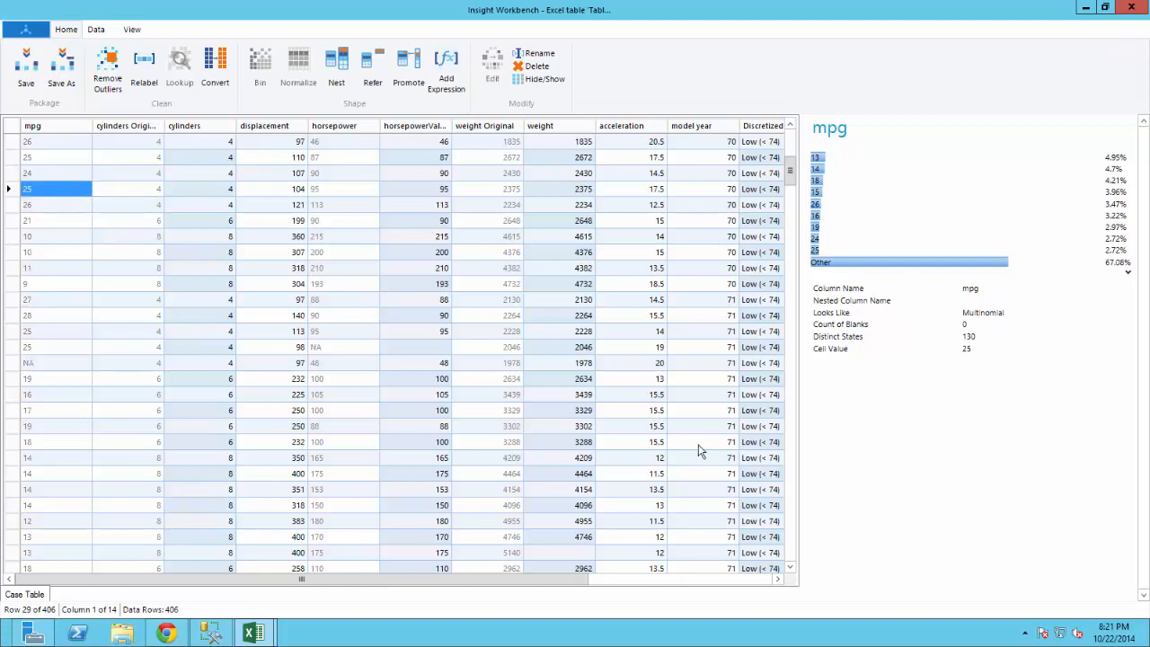
pyautogui.hscroll(3)
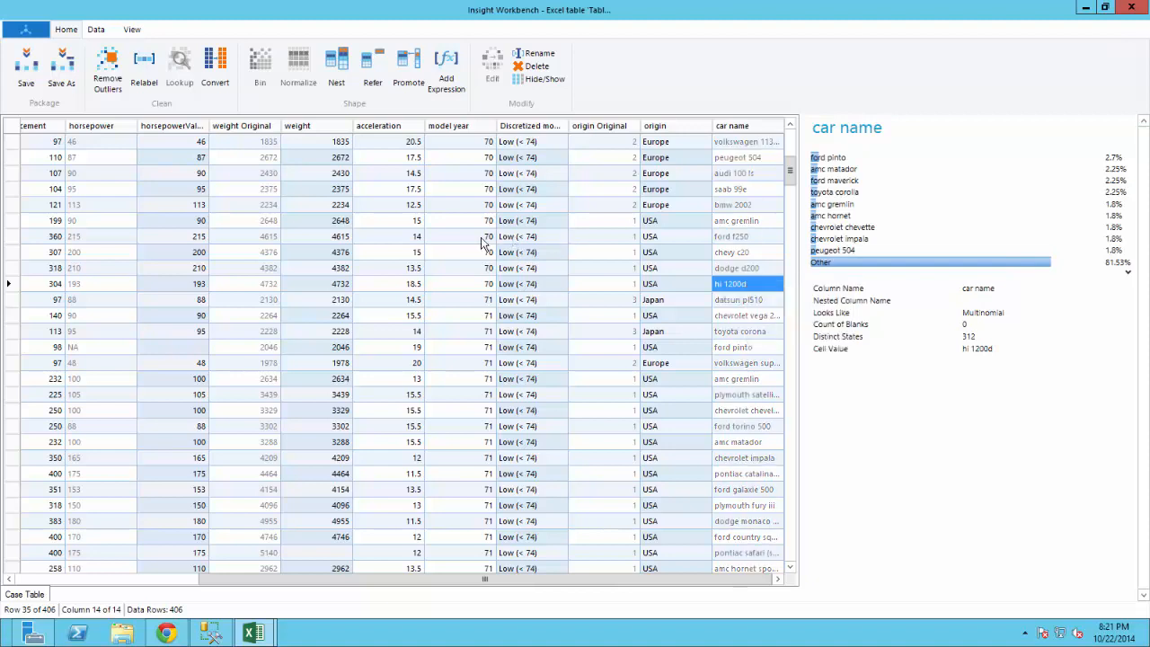
pyautogui.click(460, 237)
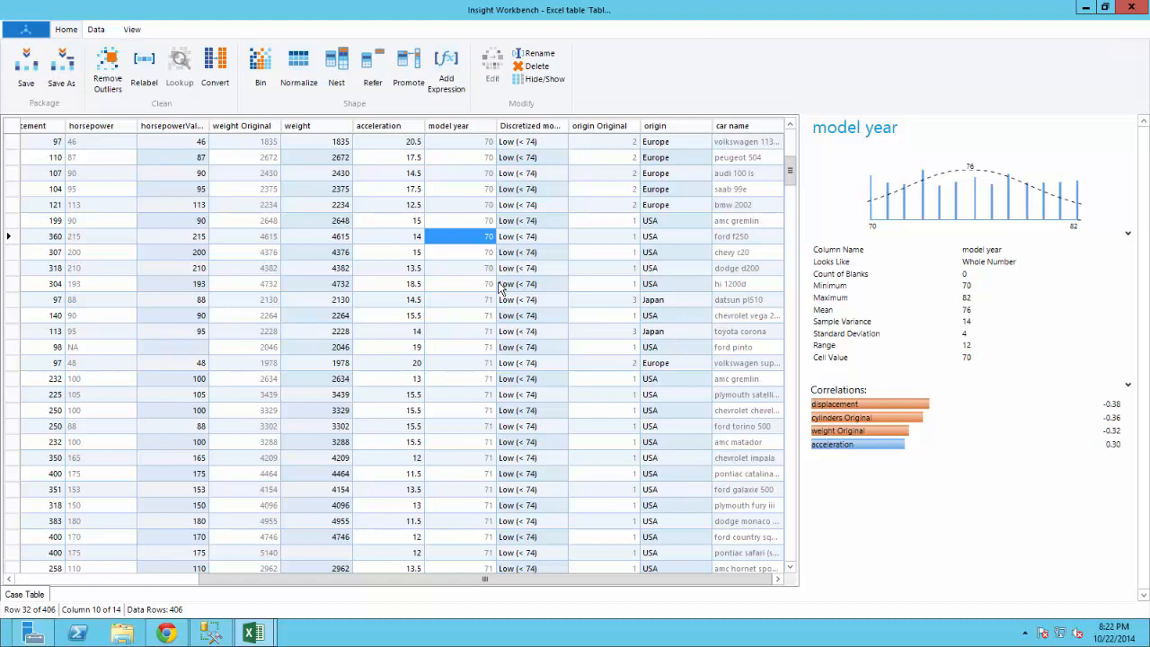
pyautogui.moveTo(90, 109)
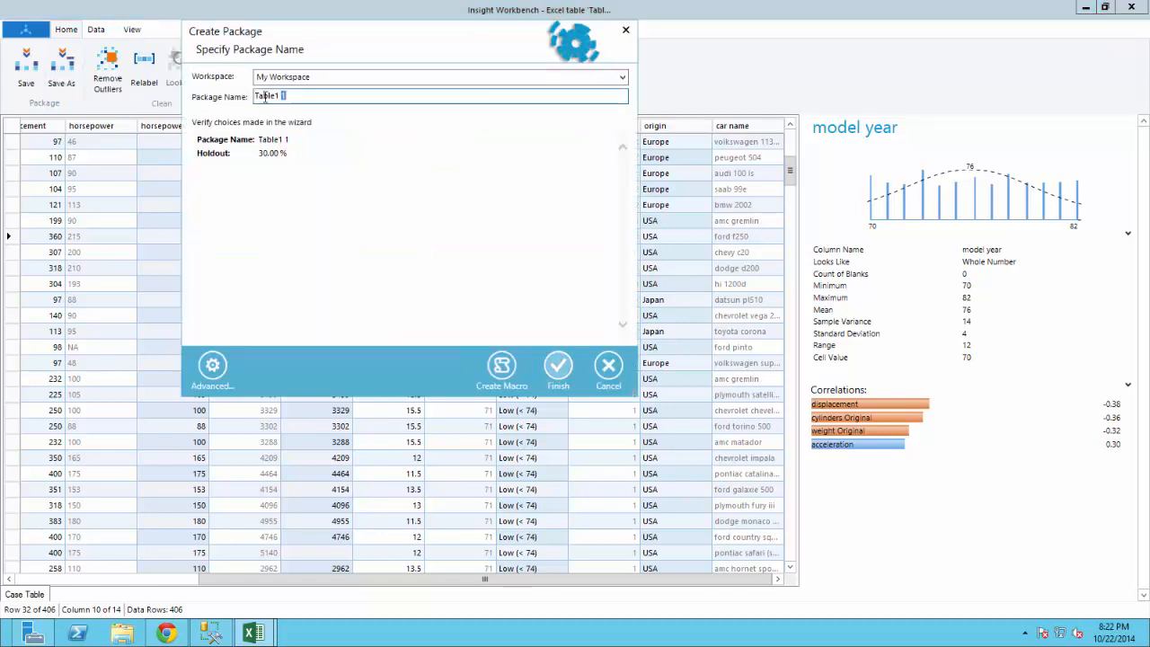
# Name the package 'Estimate mpgValue' in My Workspace and finish saving it.
pyautogui.write('Estimate mpgValue')
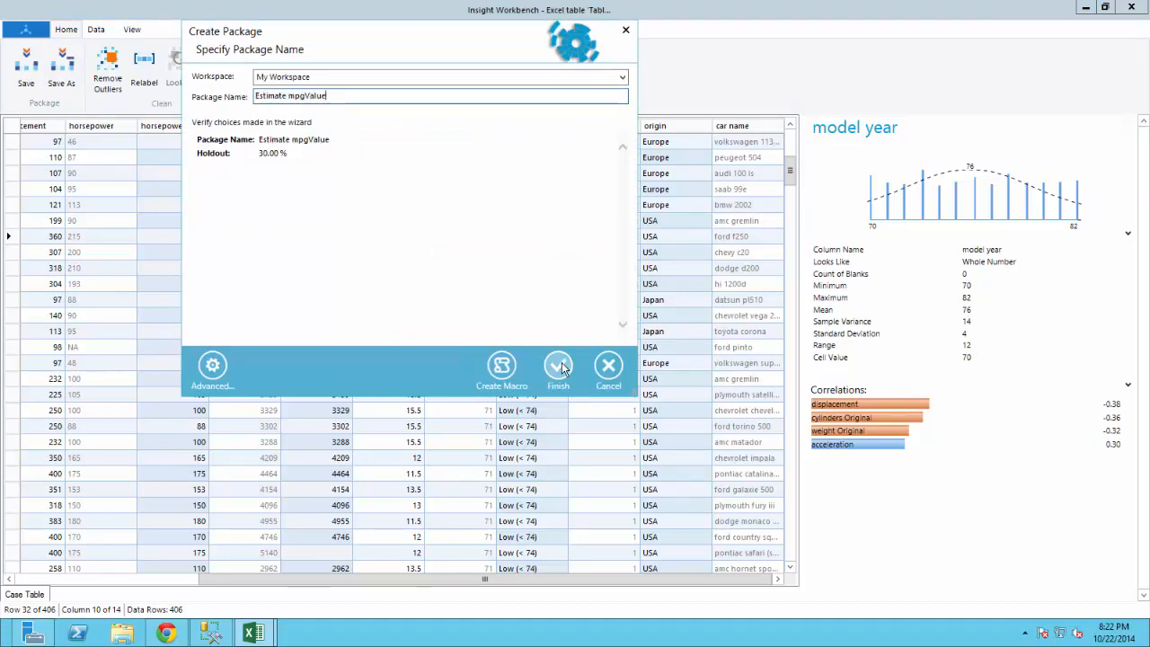
pyautogui.click(557, 369)
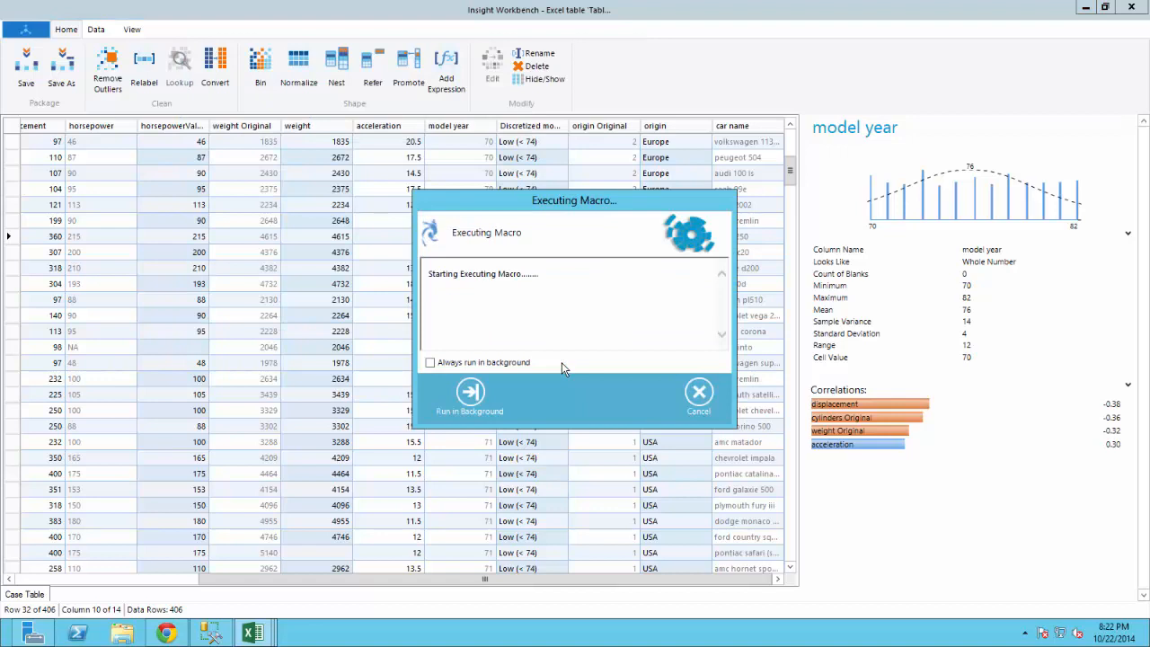